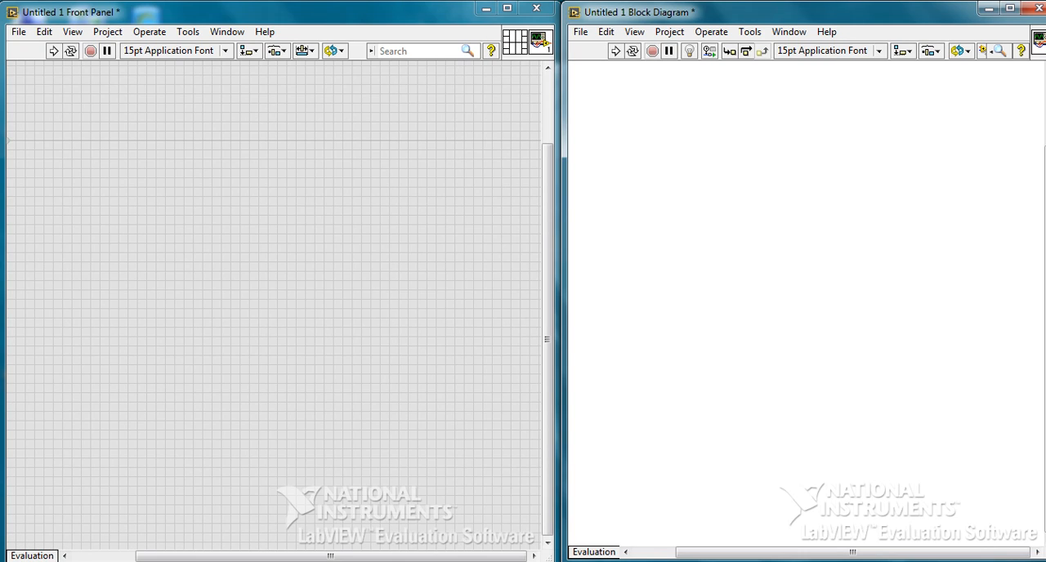
mouse_move(209, 144)
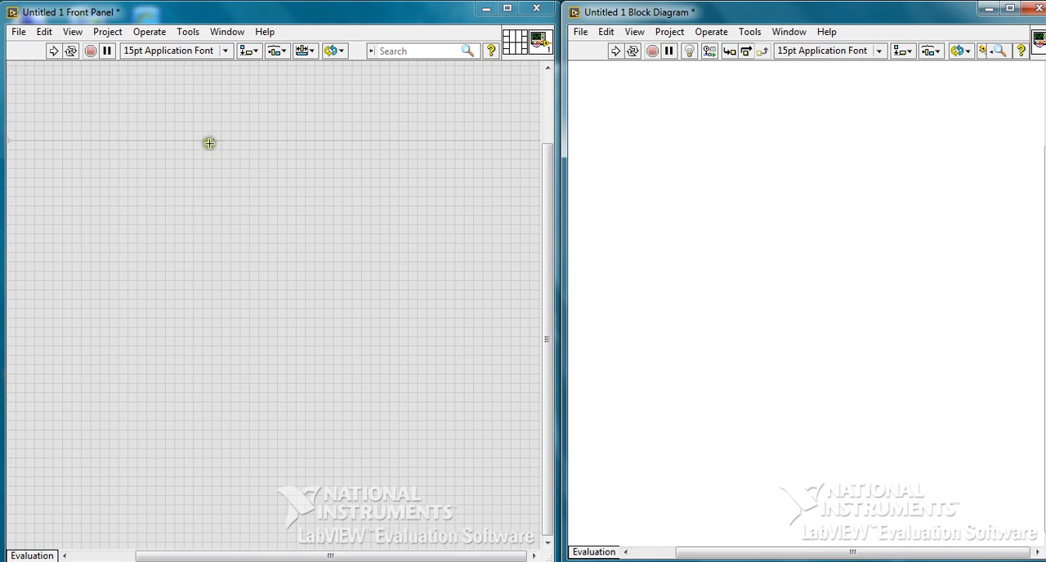
mouse_move(264, 90)
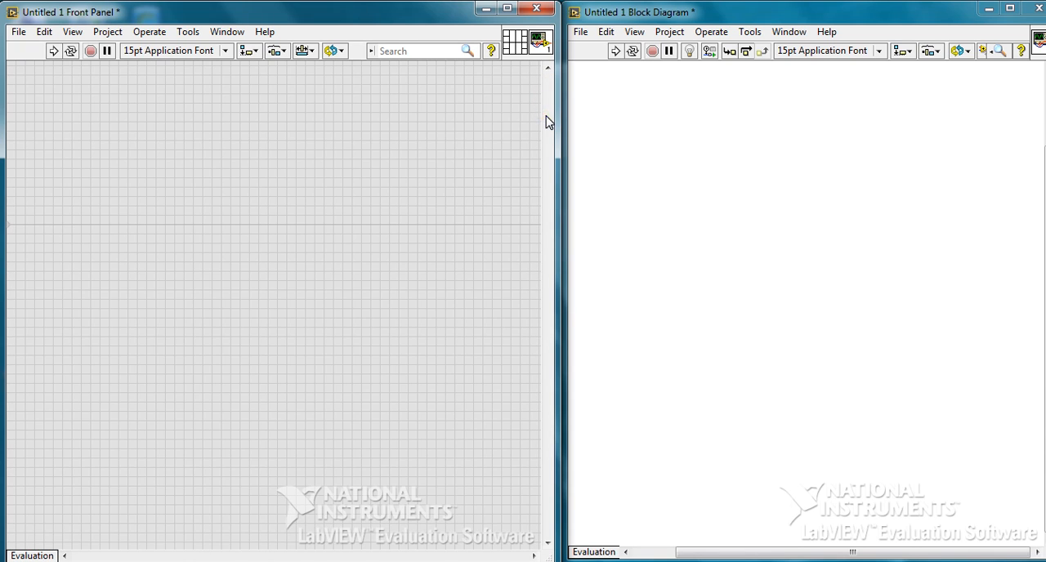
mouse_move(121, 104)
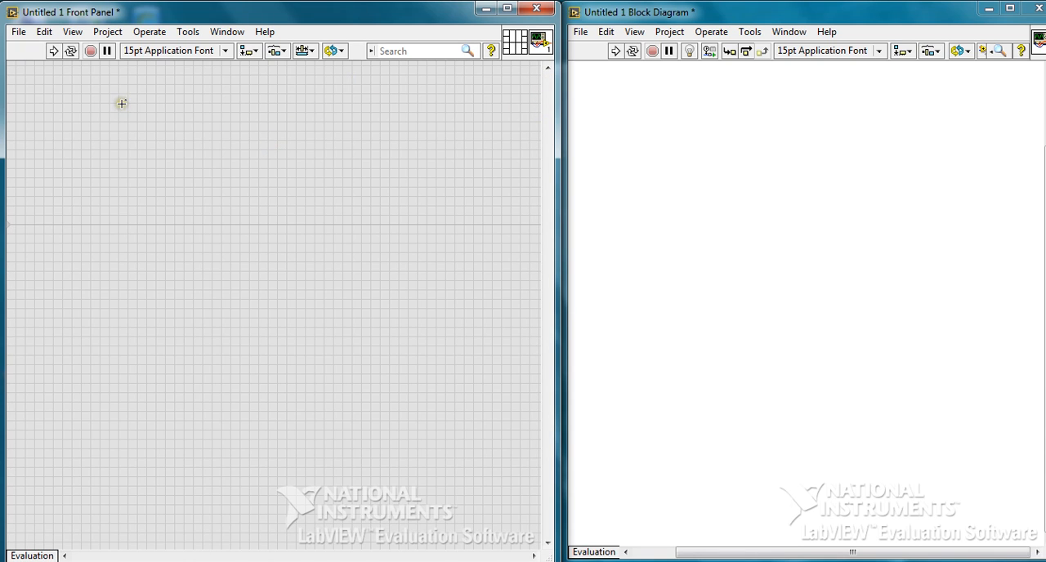
Add a numeric control to the front panel and name it Current Temp
right_click(121, 105)
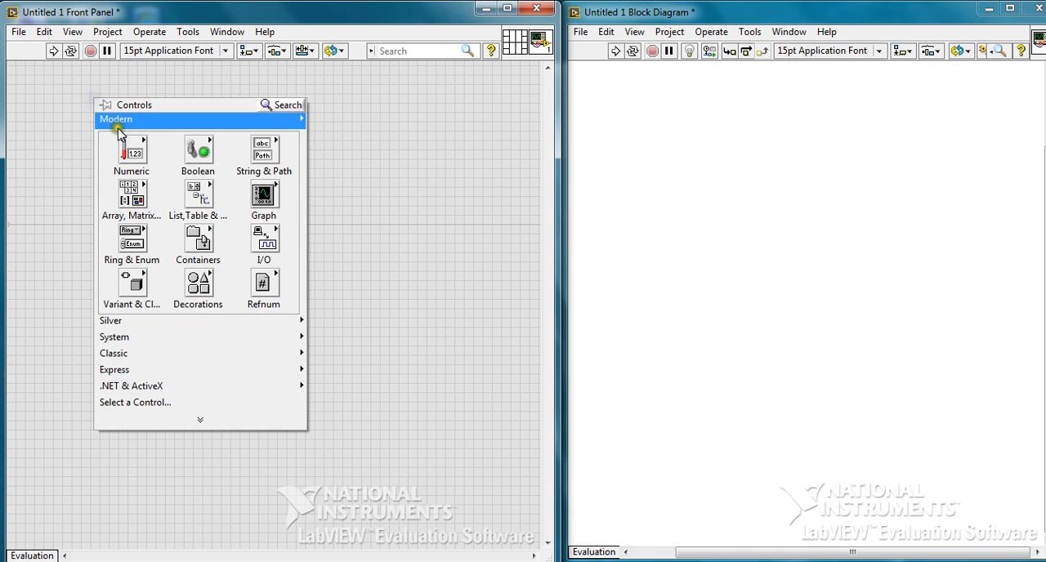
click(131, 150)
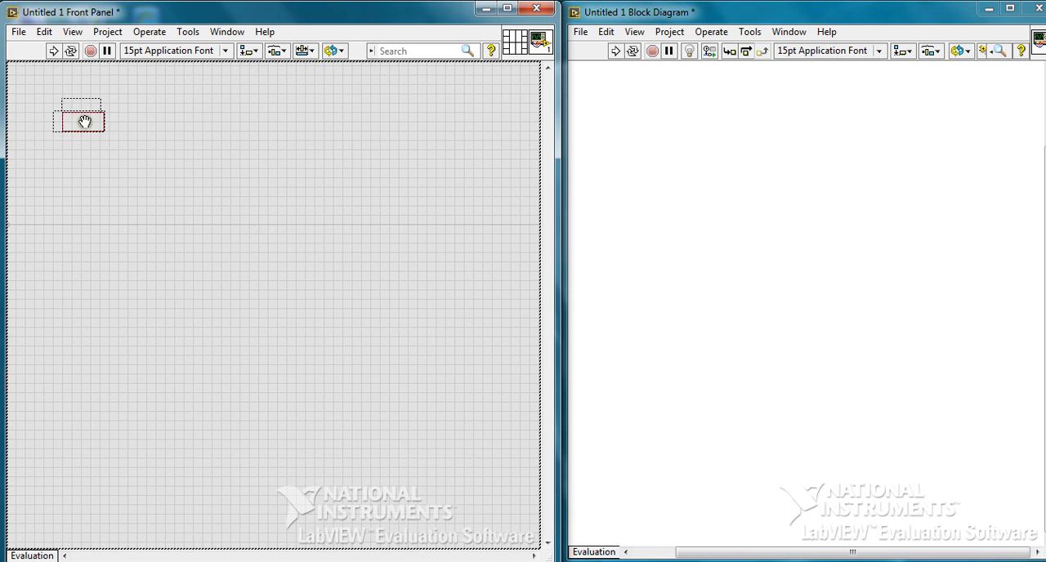
click(80, 131)
text(C)
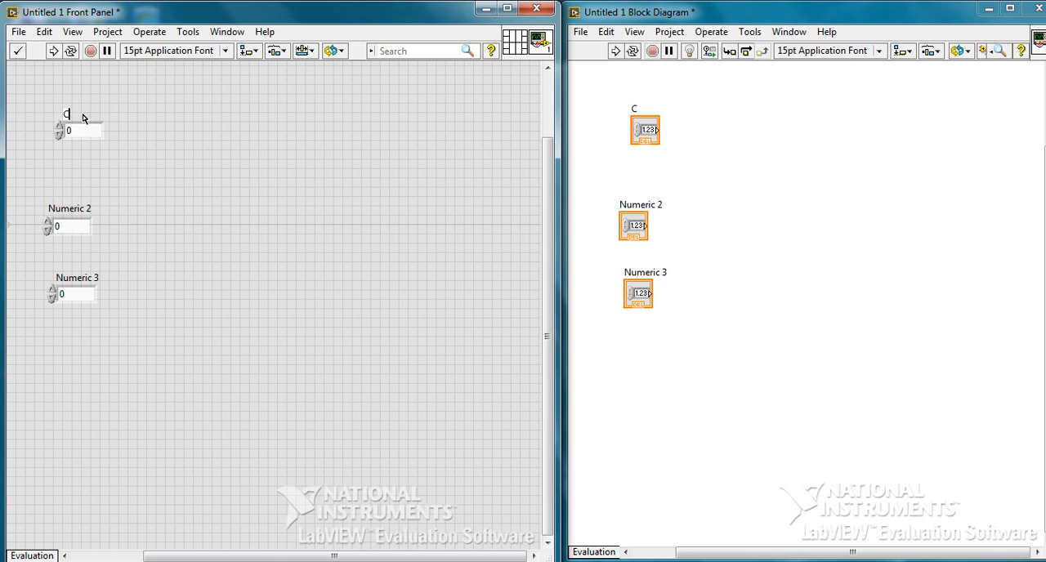
text(urrent)
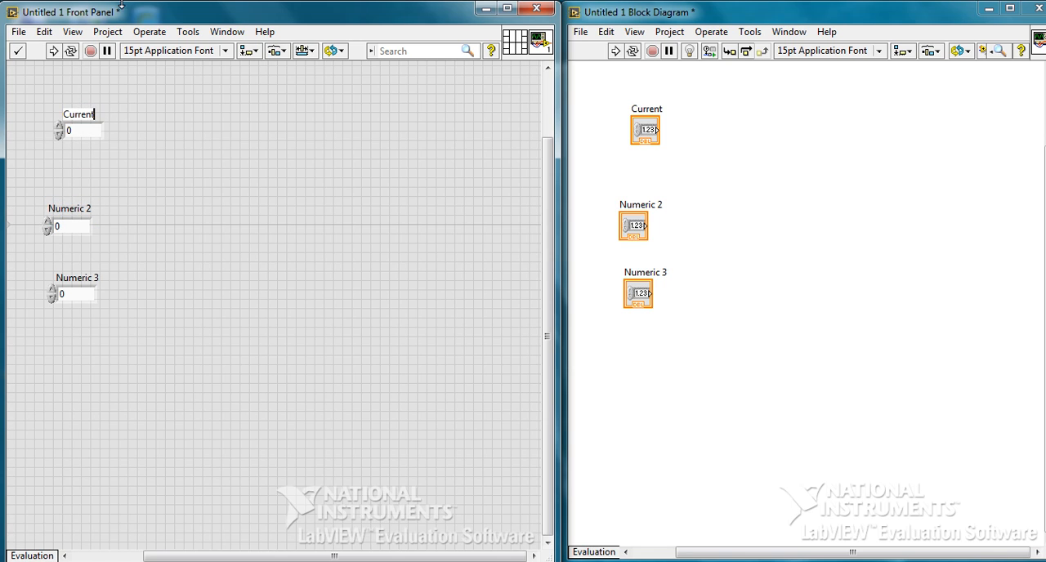
text(Temp)
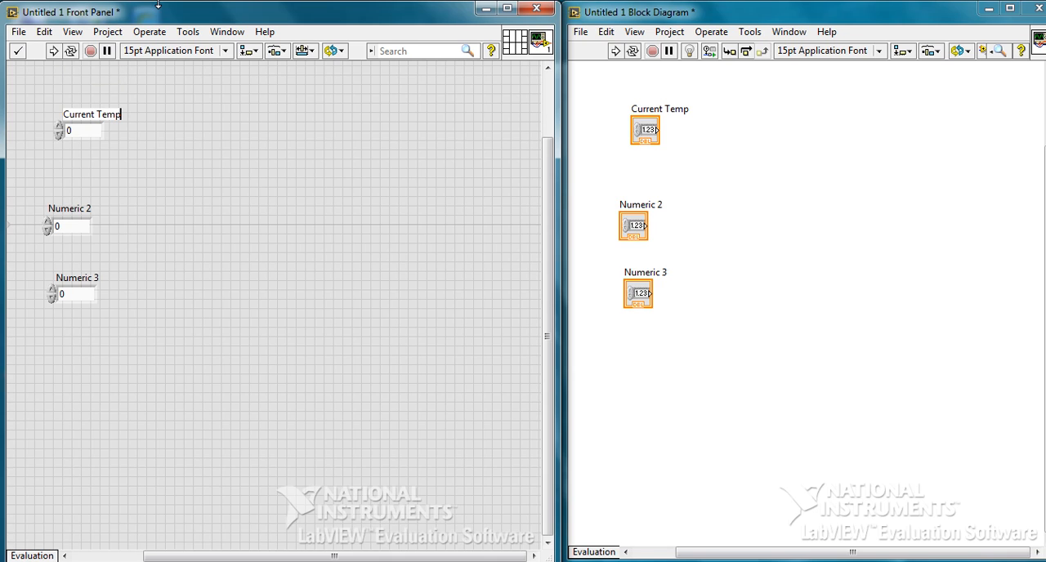
Rename the other two numeric controls to Upper Limit and Lower Limit
double_click(69, 209)
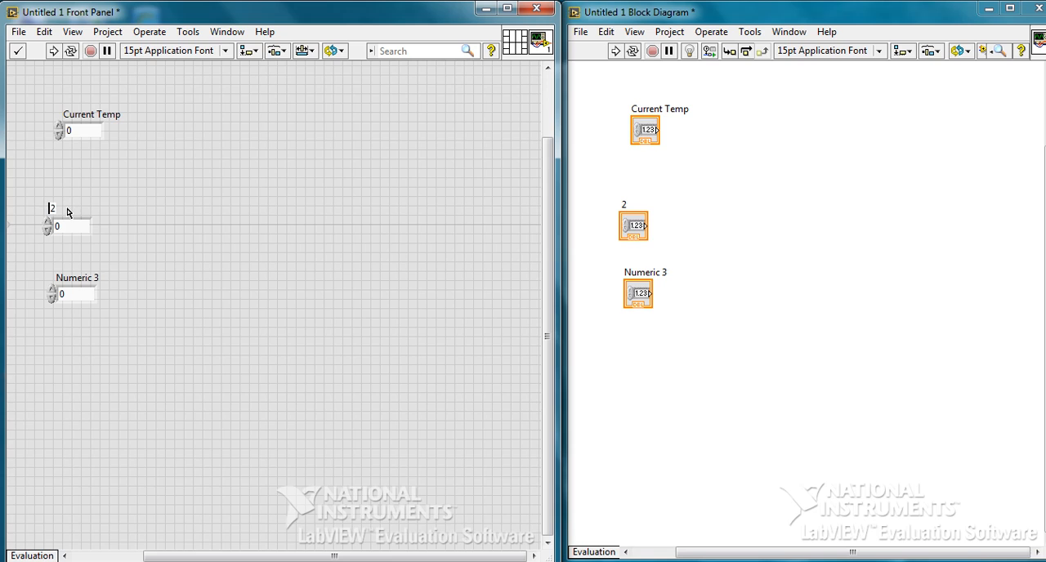
text(Upper Limit)
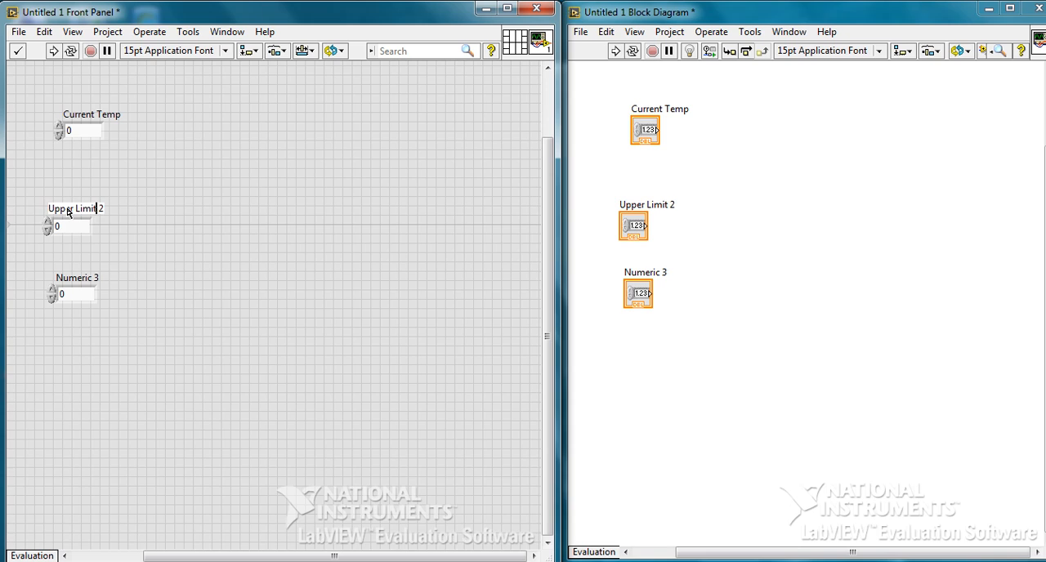
key(Backspace)
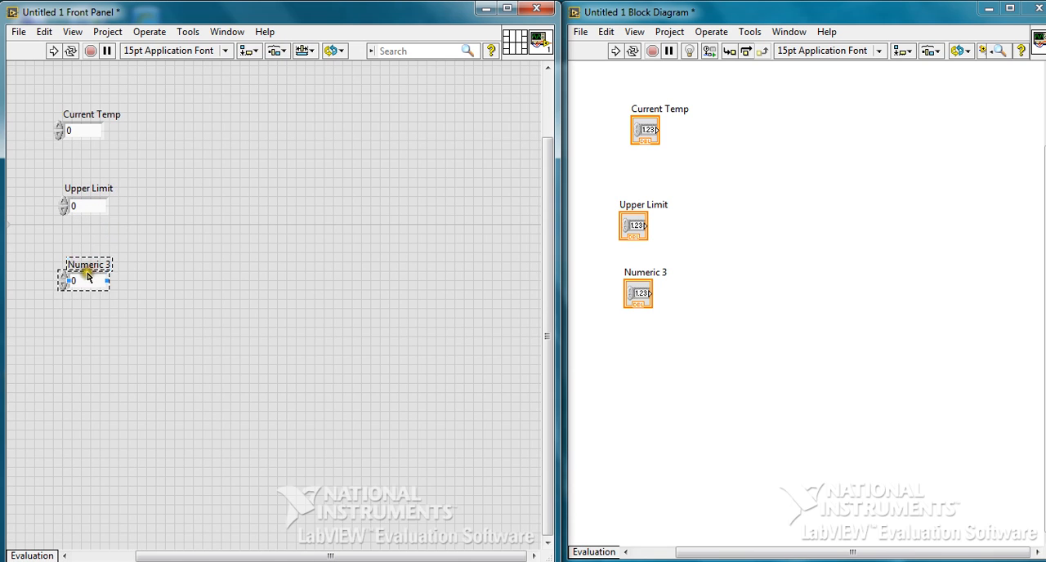
double_click(85, 265)
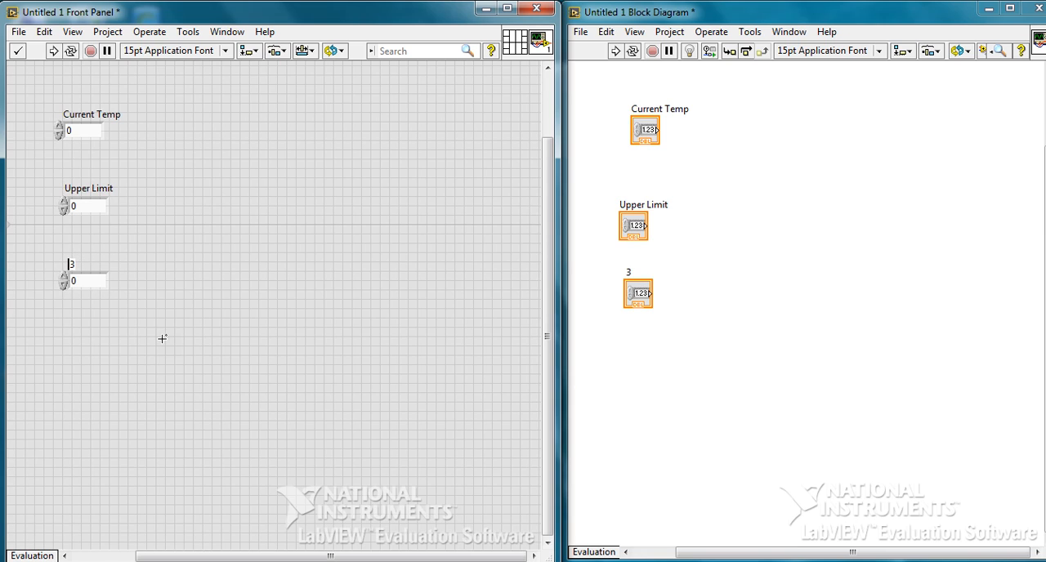
text(Lower Limit)
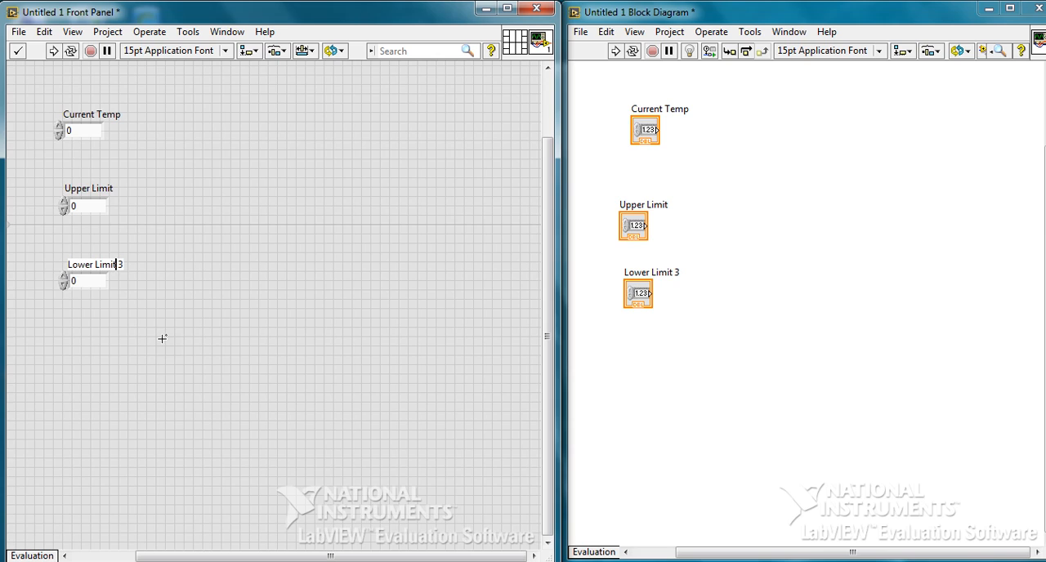
key(Backspace)
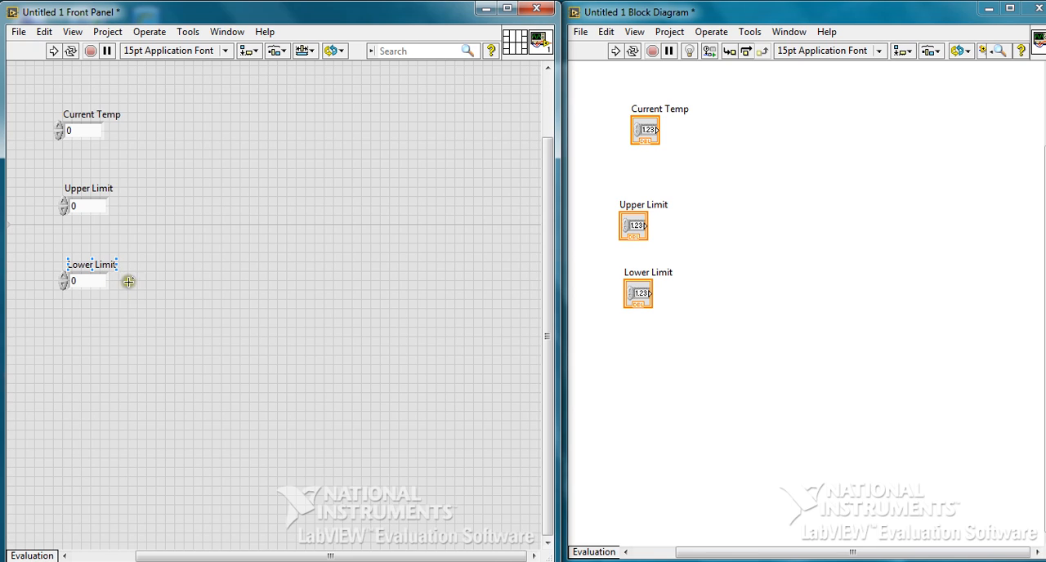
mouse_move(305, 176)
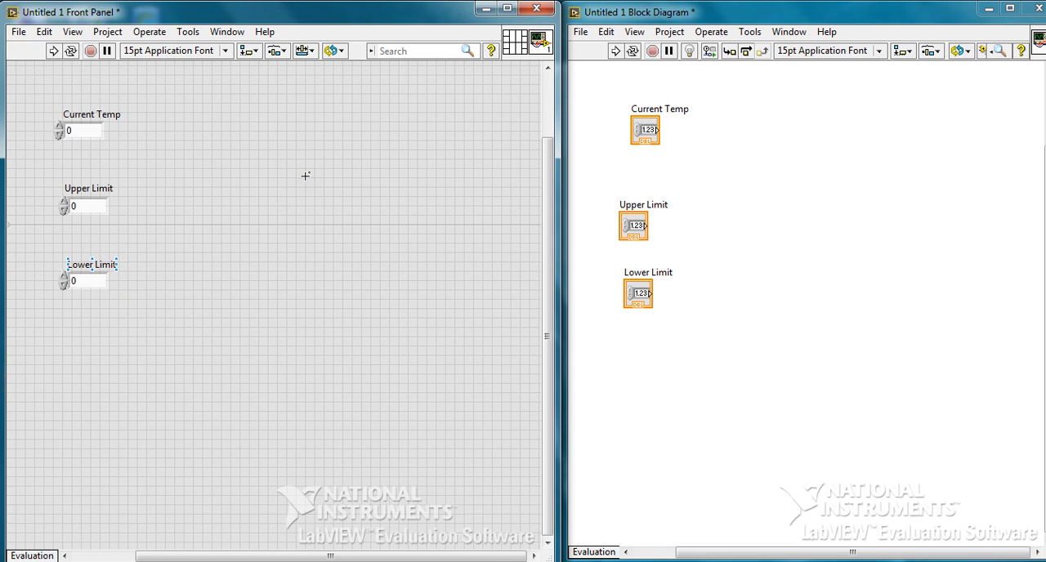
mouse_move(314, 170)
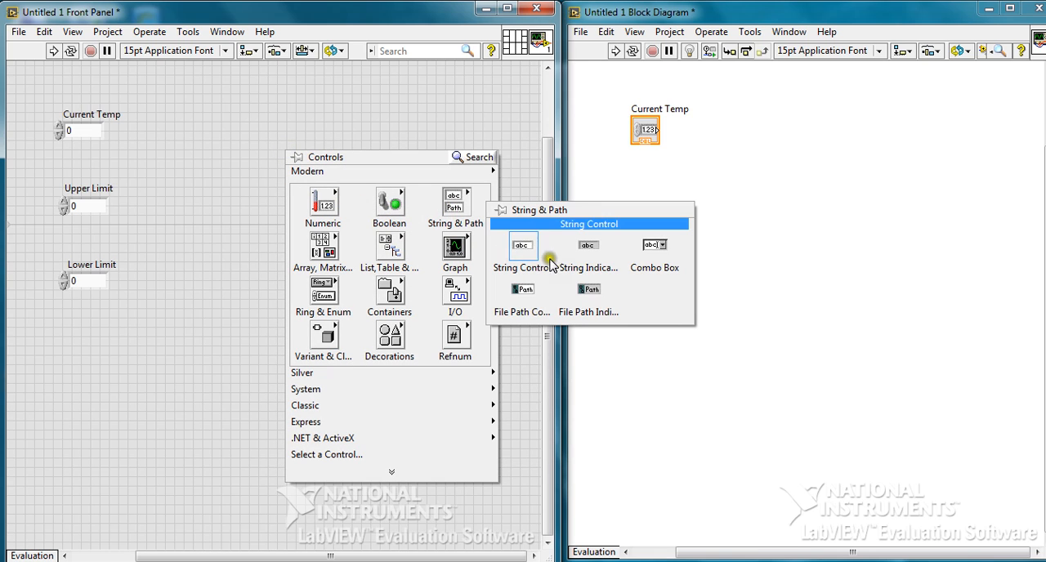
Place a string indicator on the front panel and label it Warning
click(521, 245)
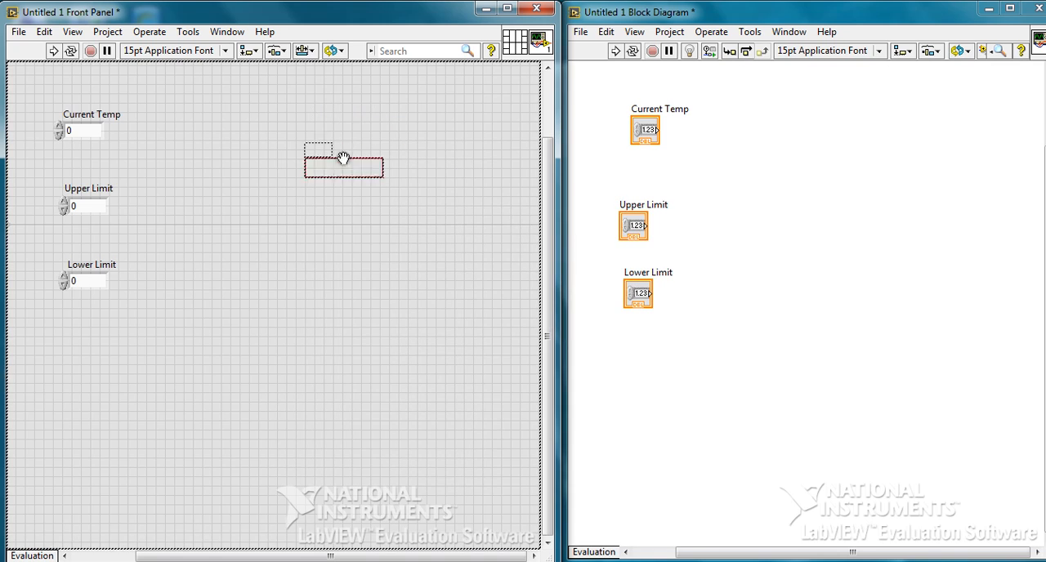
click(343, 160)
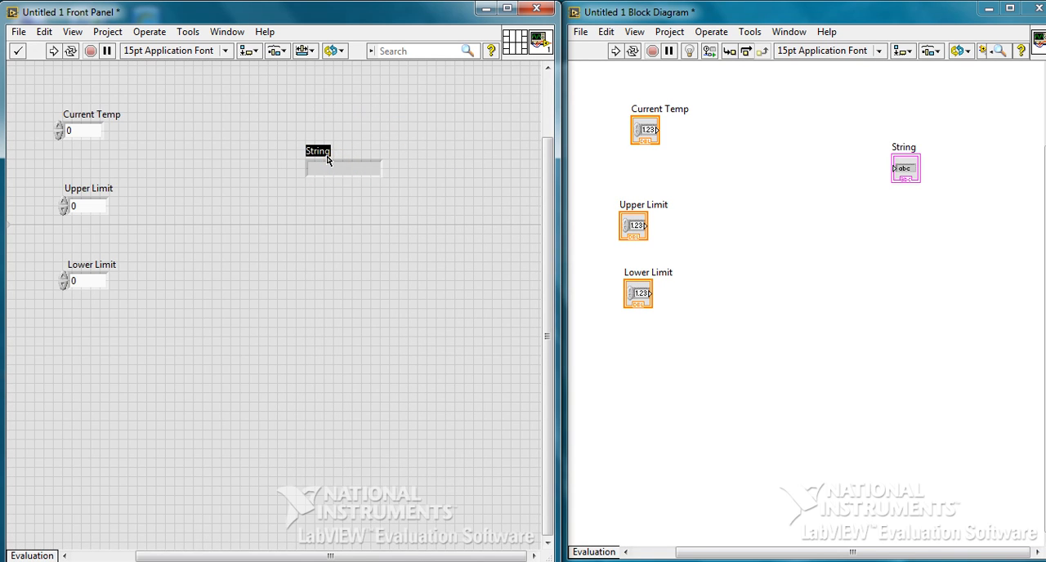
text(Warn)
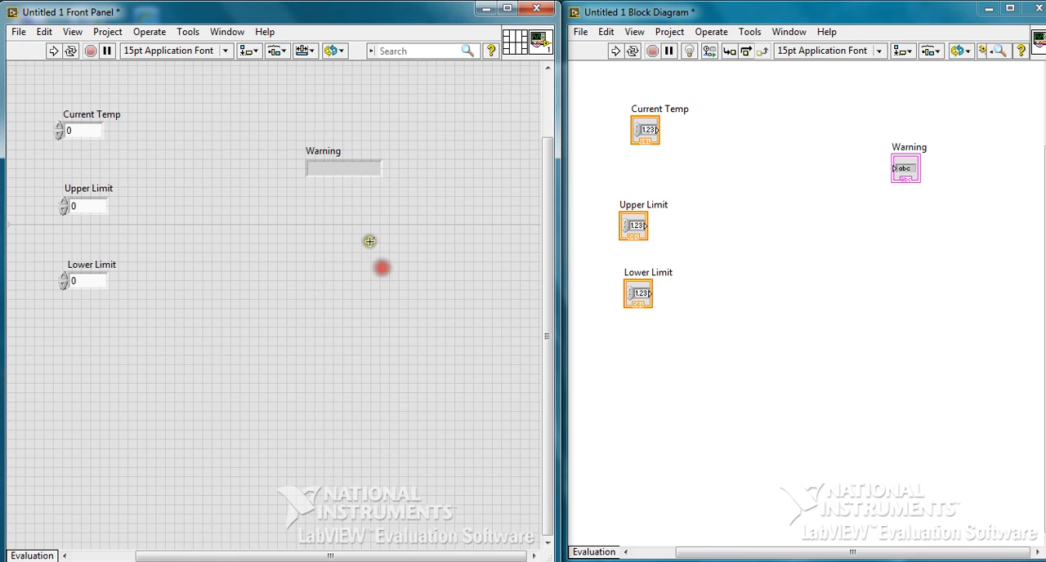
Place a square LED Boolean on the front panel below the Warning indicator
click(343, 167)
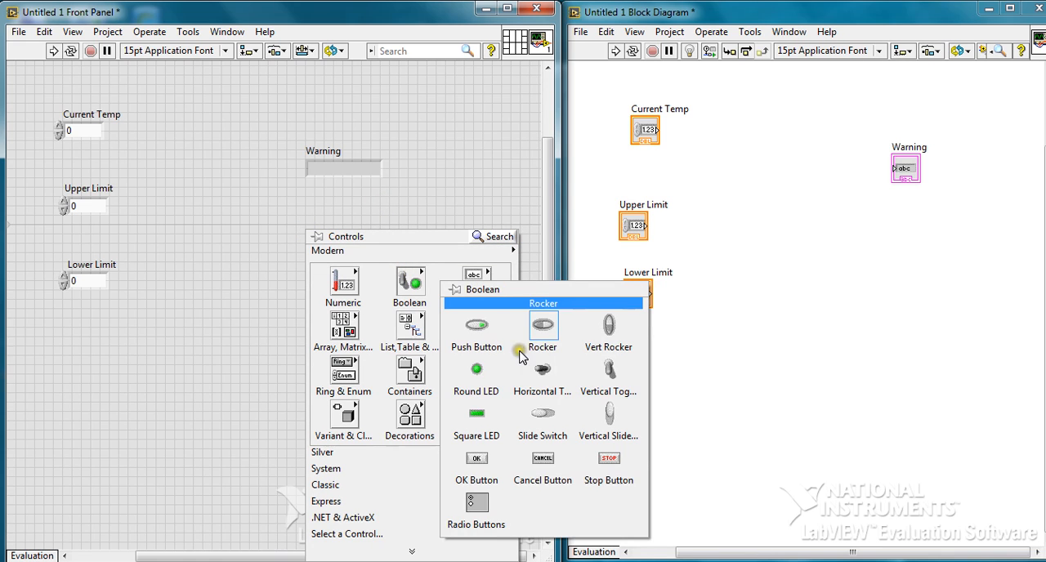
mouse_move(478, 415)
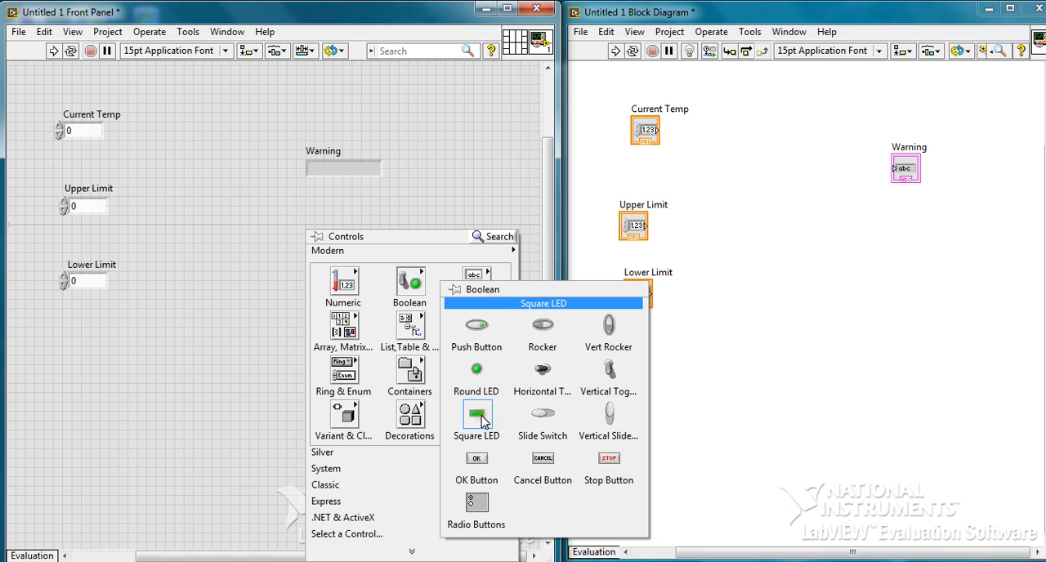
click(478, 415)
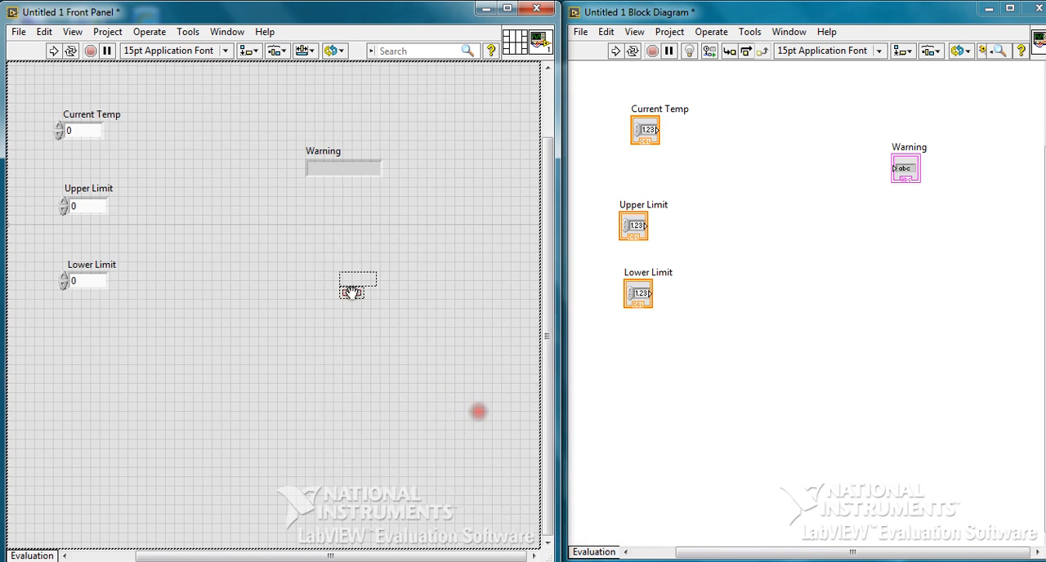
click(330, 236)
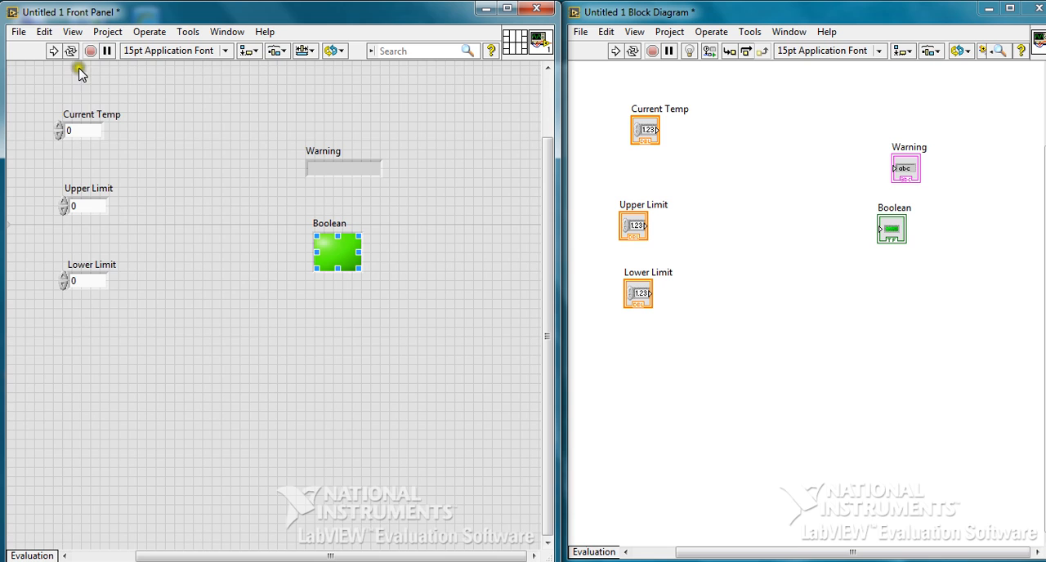
Recolour the Boolean LED with the colouring tool so it shows red when on
click(72, 31)
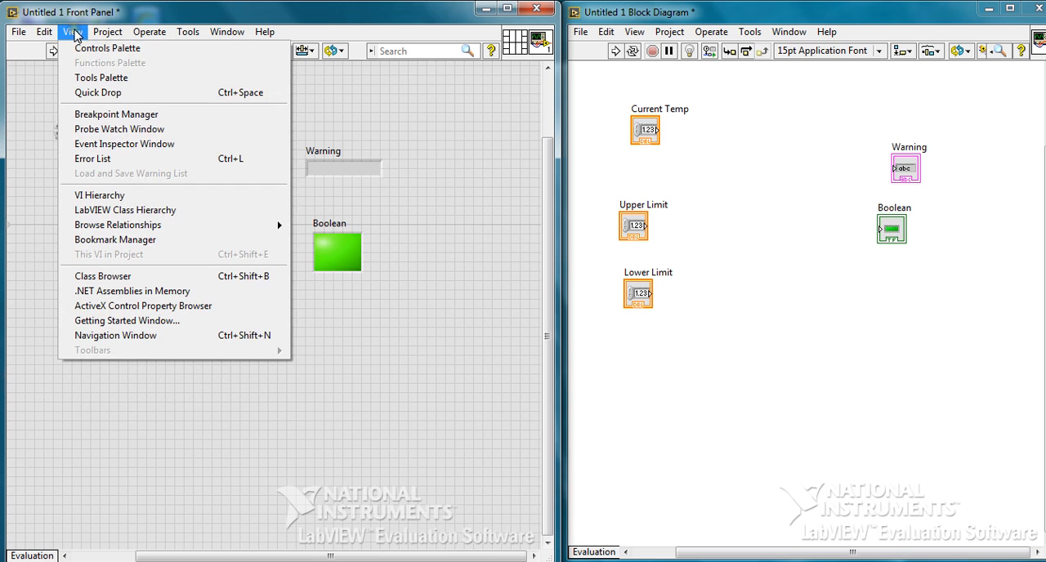
click(101, 77)
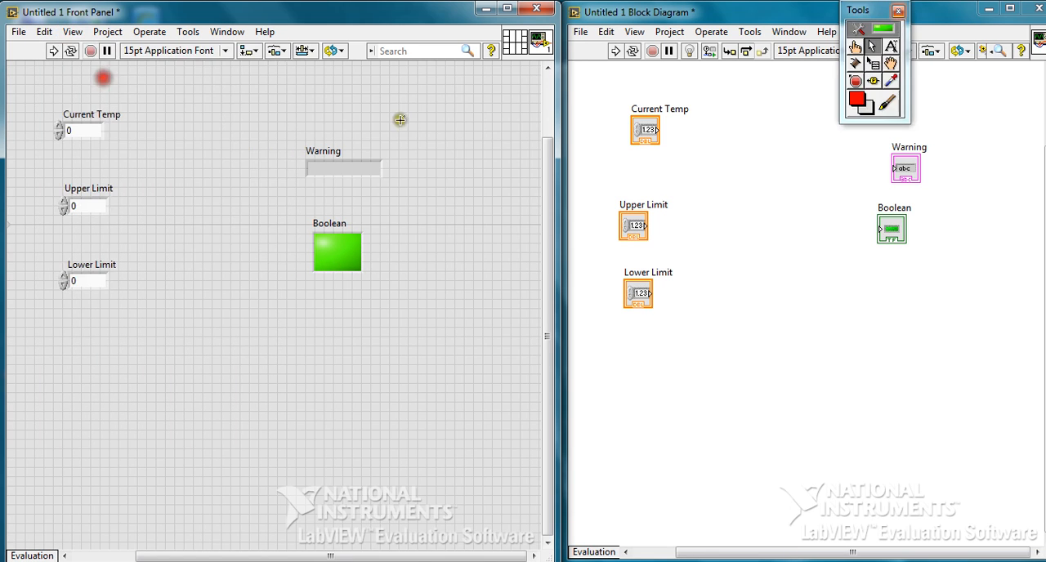
click(873, 101)
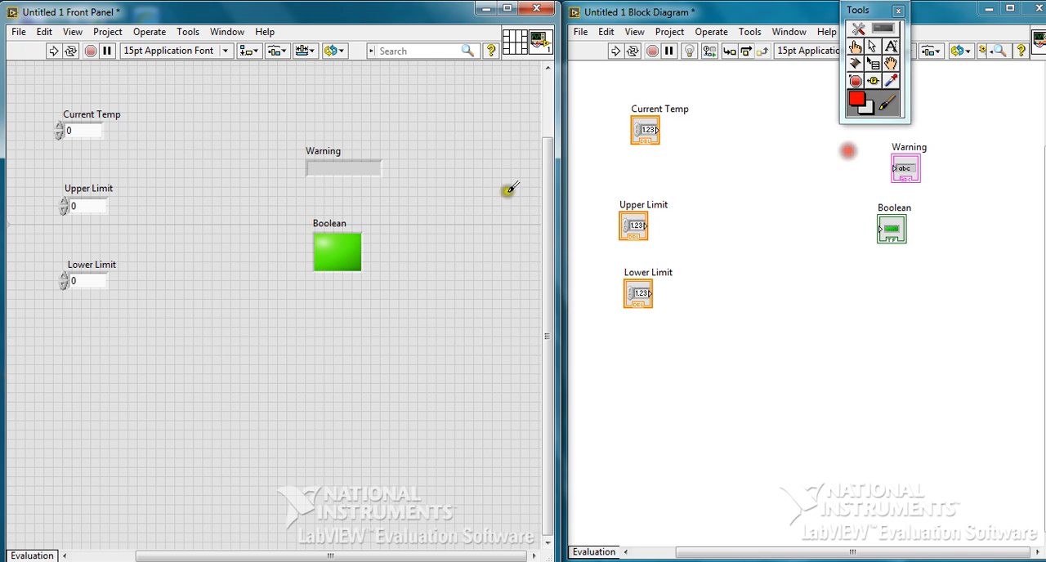
click(337, 252)
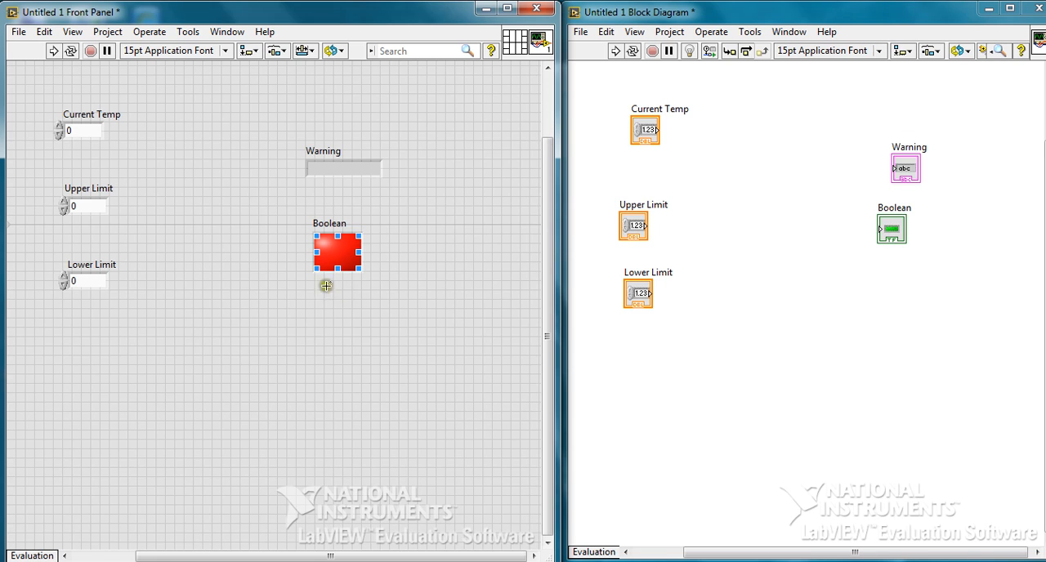
click(337, 252)
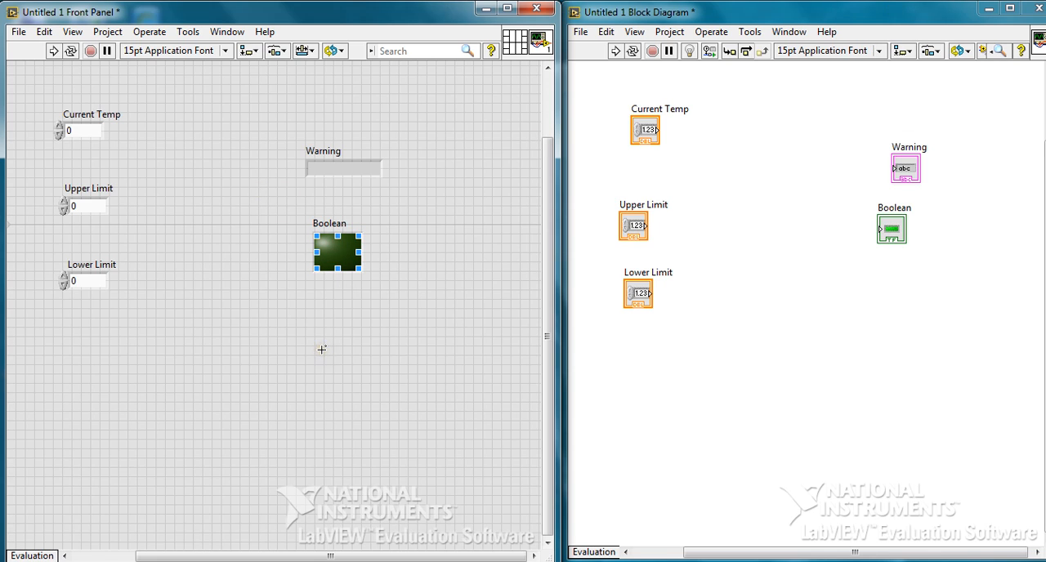
click(406, 198)
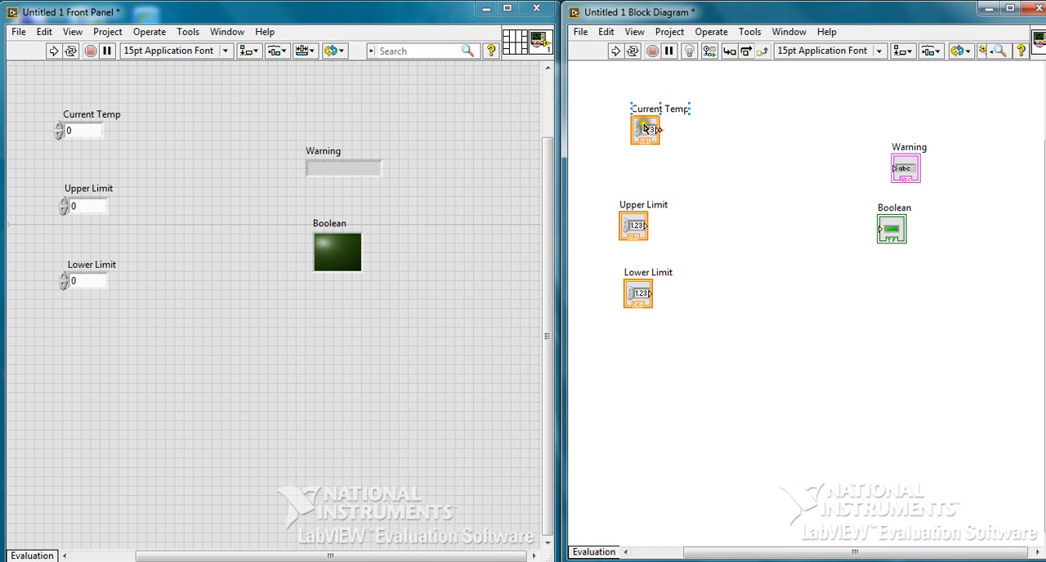
Shift the terminals left and place Greater Or Equal? plus a second comparison node beside them
drag(645, 130, 614, 114)
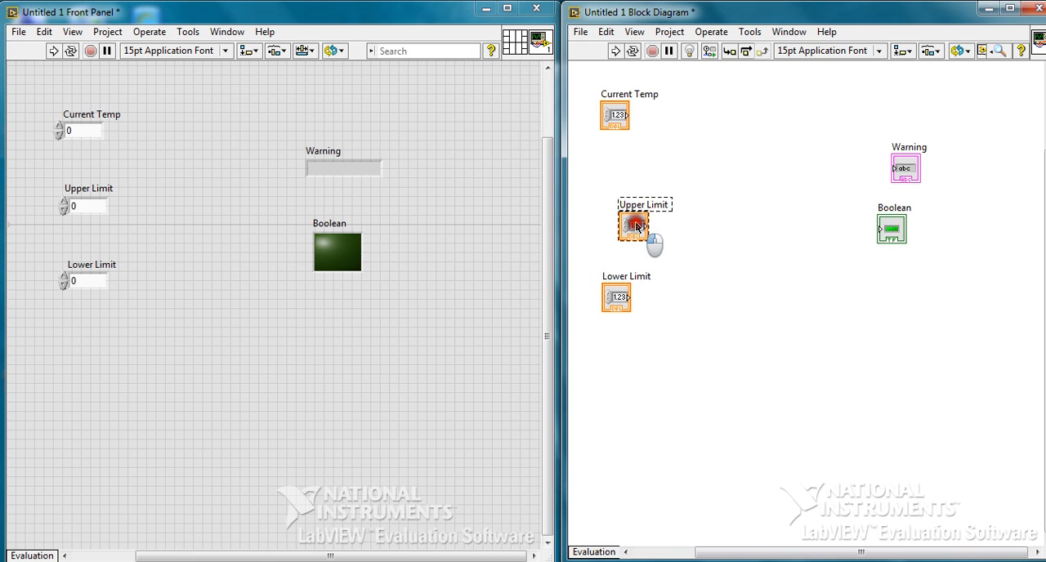
drag(634, 225, 611, 201)
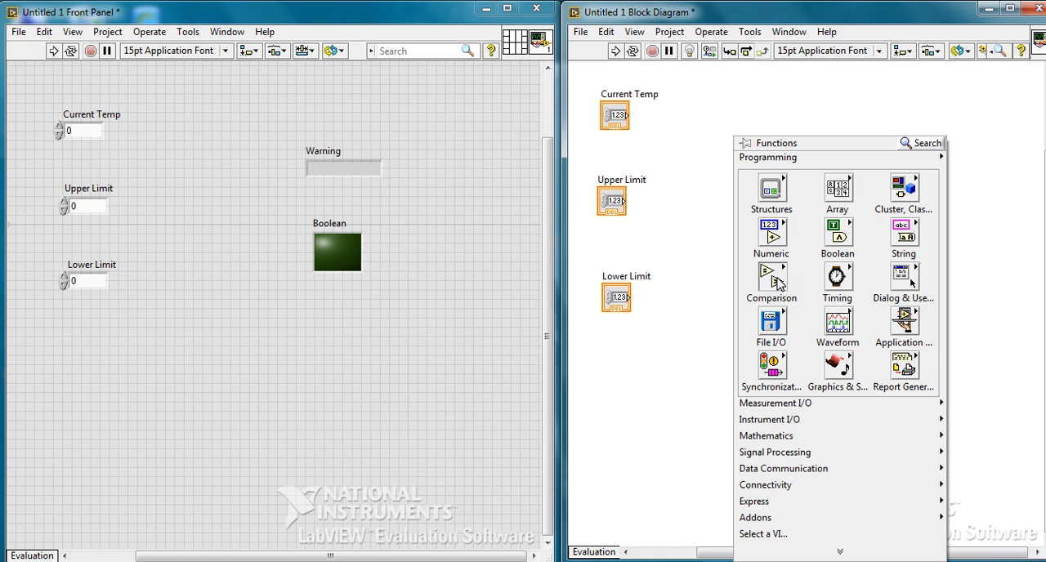
click(771, 276)
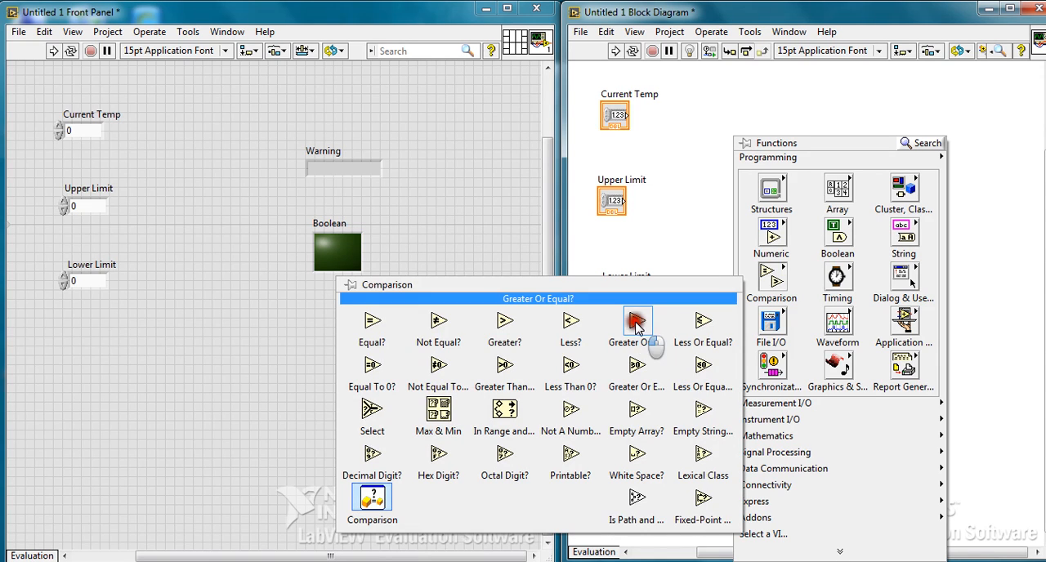
click(635, 321)
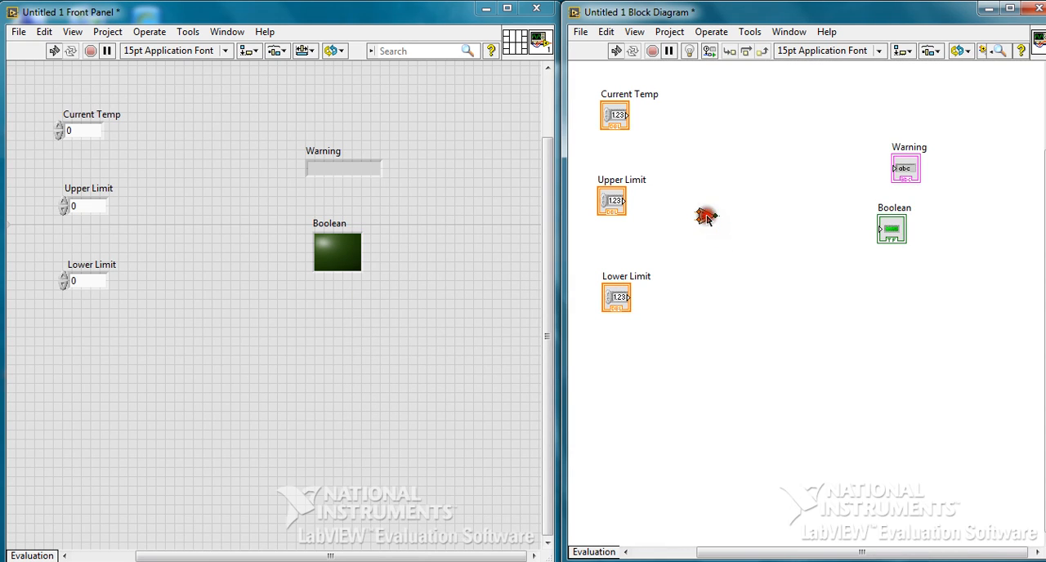
drag(706, 216, 739, 134)
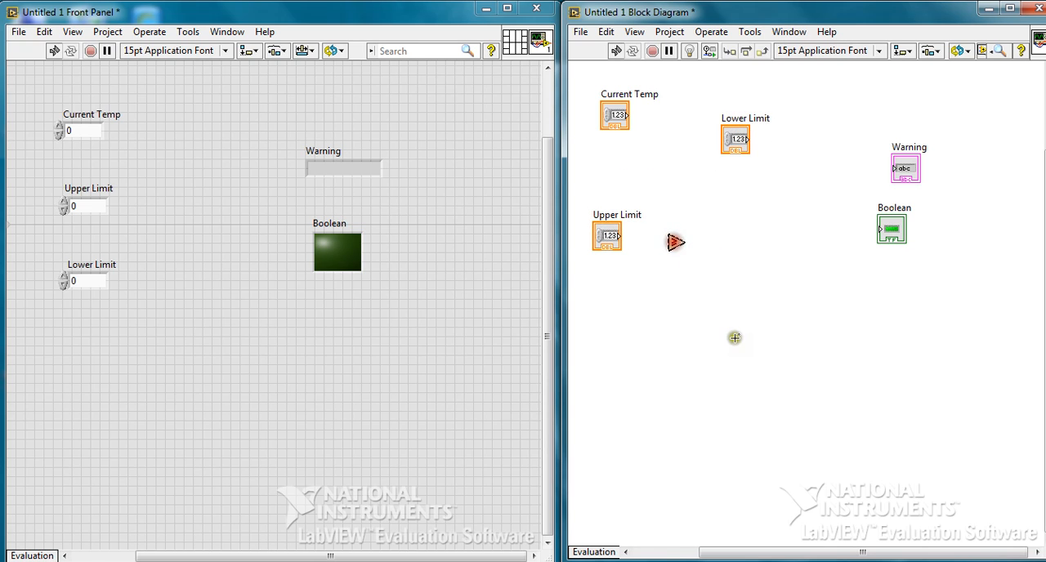
click(778, 278)
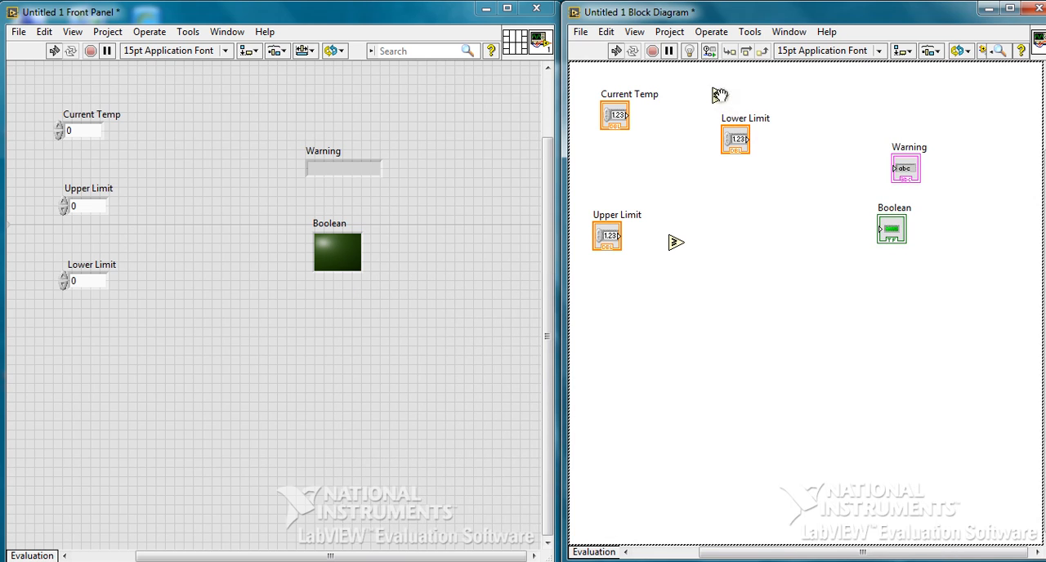
Wire Current Temp and Lower Limit into the top comparison node
drag(739, 139, 733, 148)
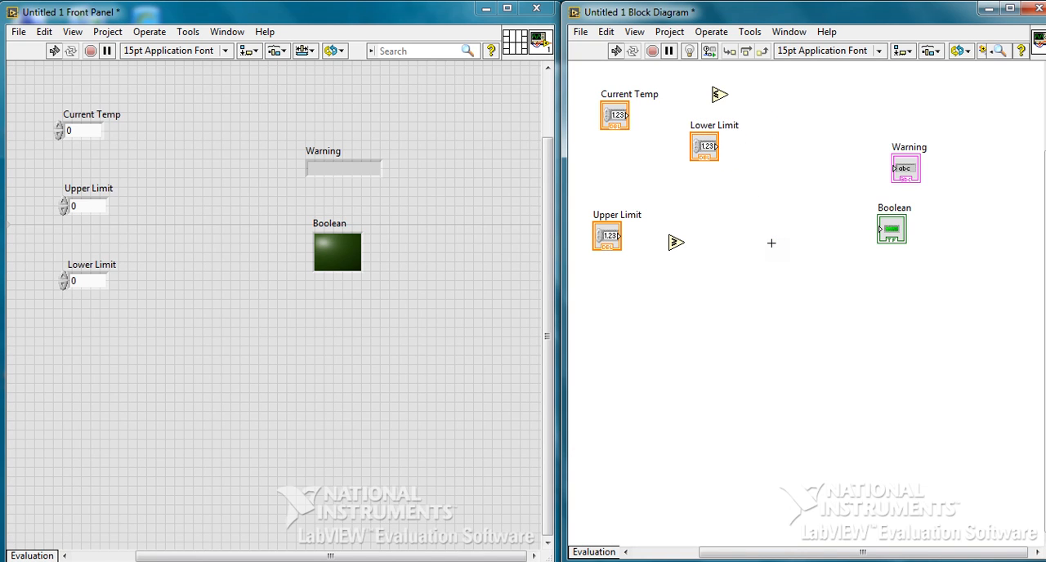
mouse_move(652, 202)
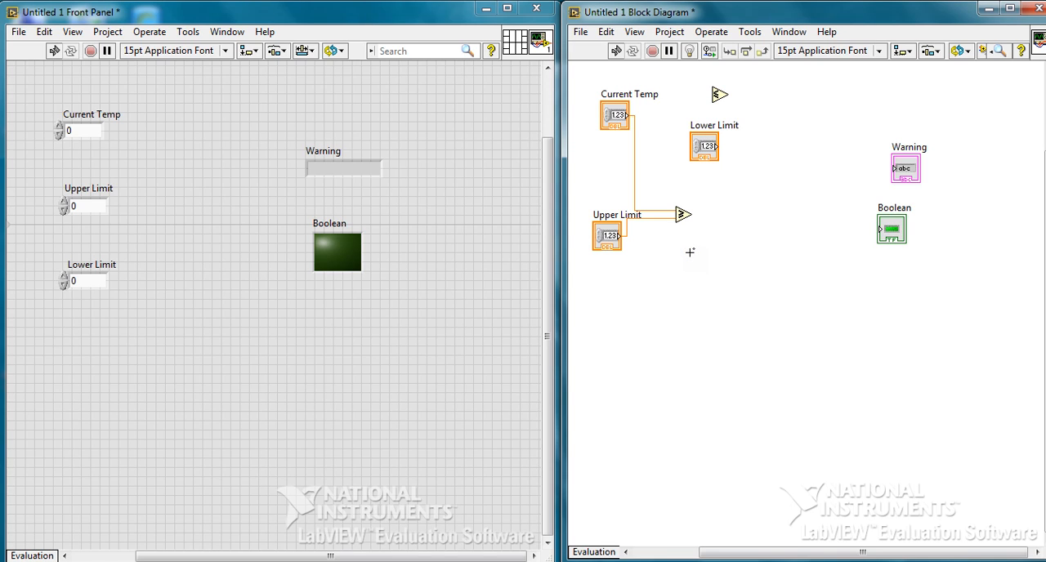
mouse_move(699, 102)
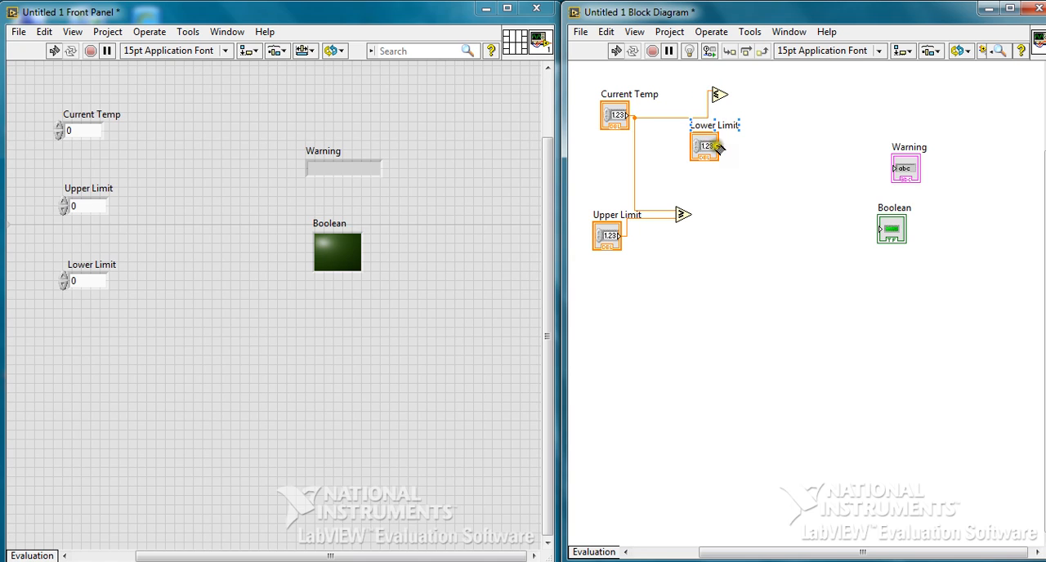
drag(706, 146, 662, 155)
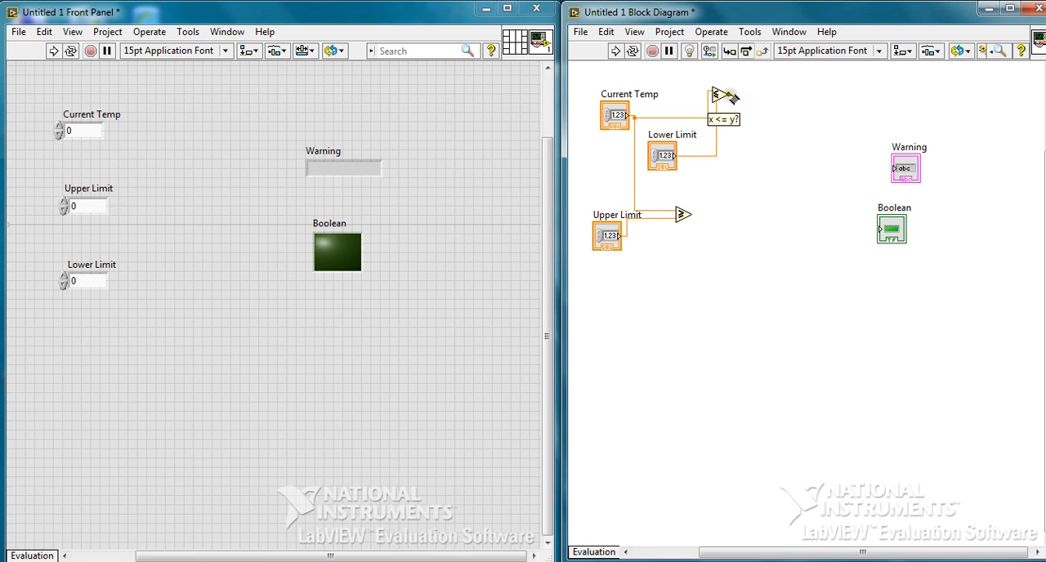
right_click(722, 296)
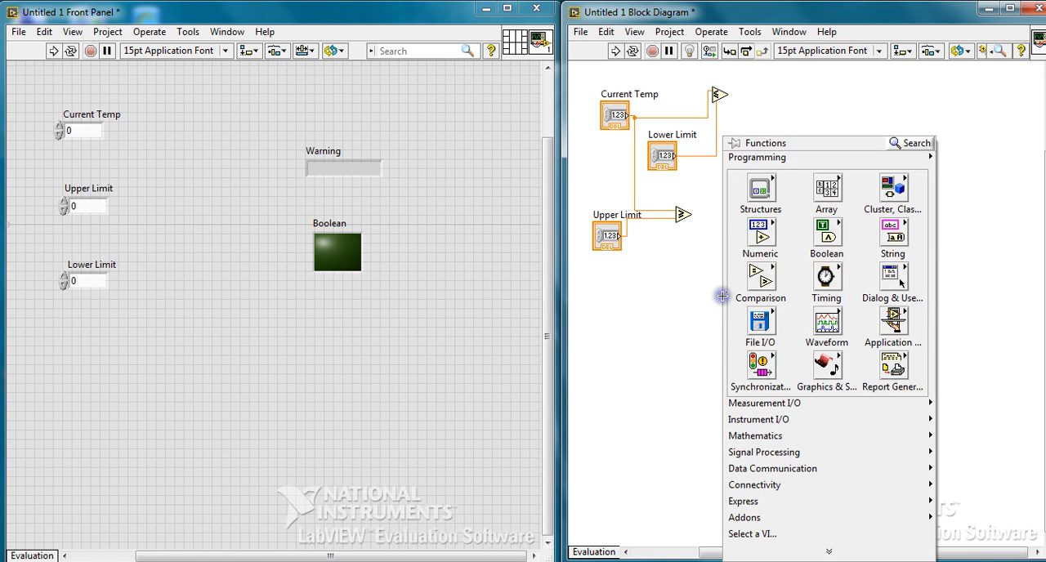
Place a Select function from the Comparison palette on the diagram
click(760, 276)
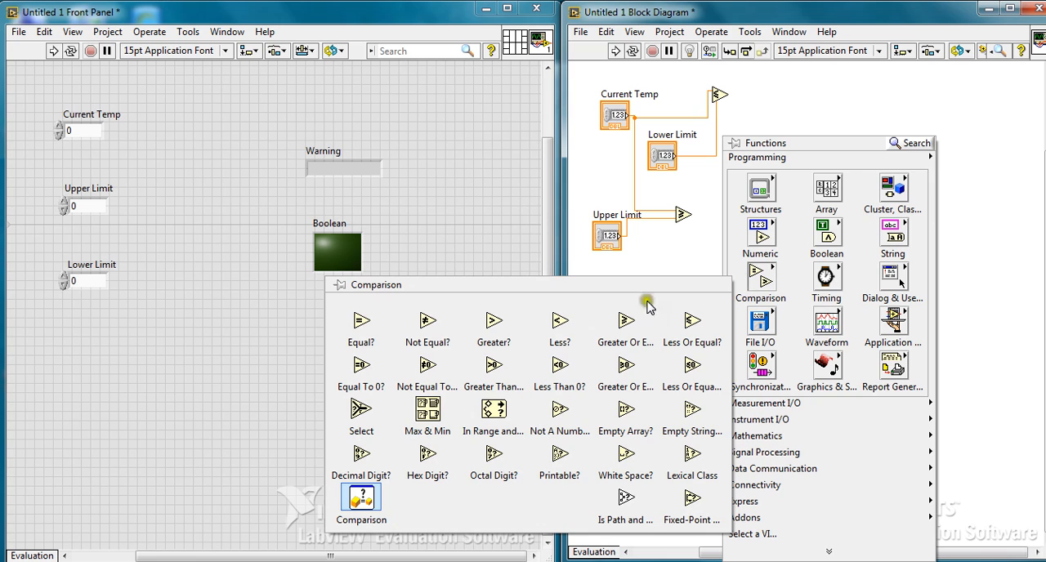
click(629, 291)
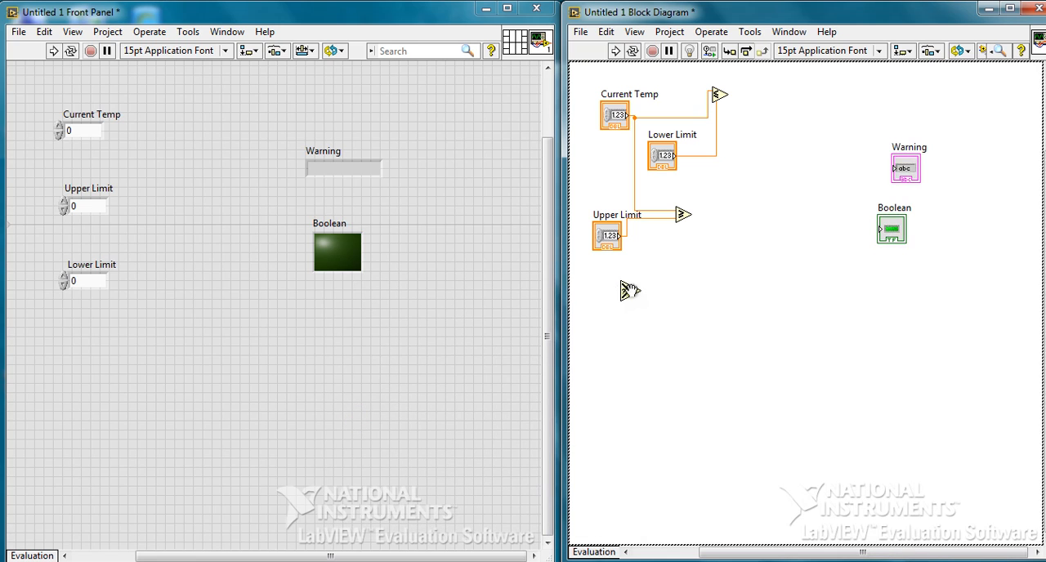
mouse_move(752, 215)
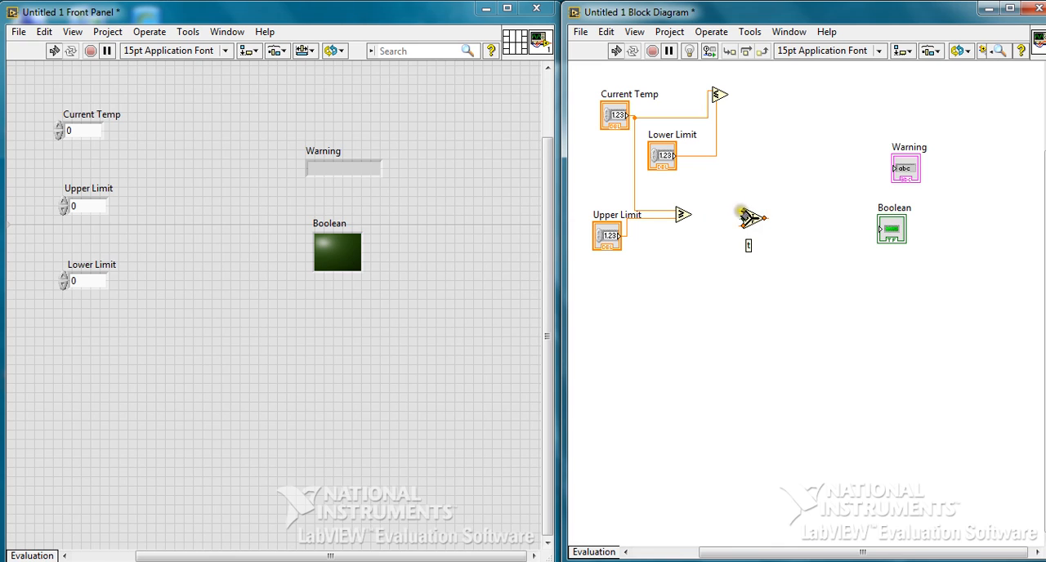
mouse_move(738, 259)
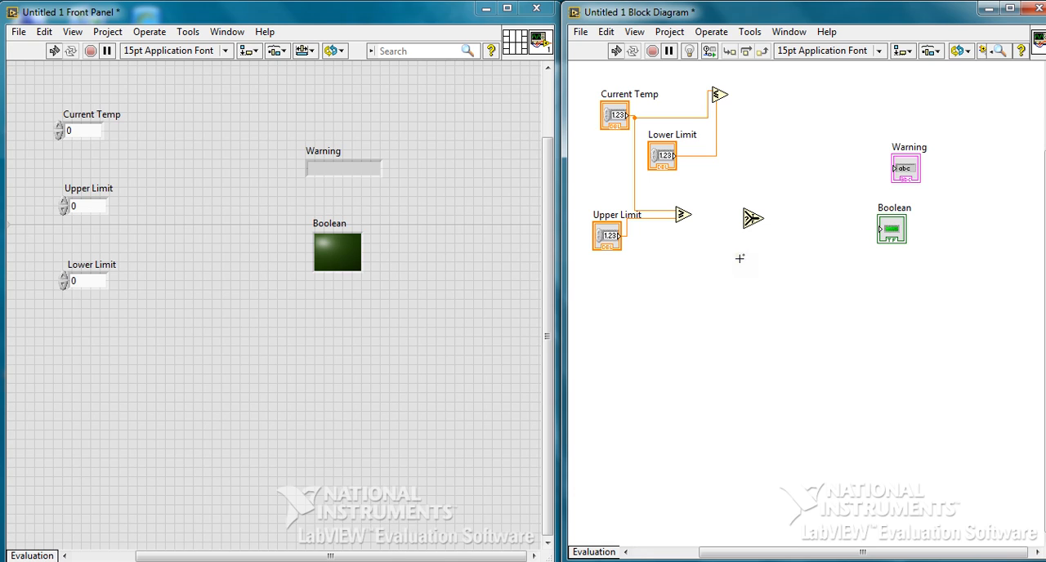
mouse_move(732, 199)
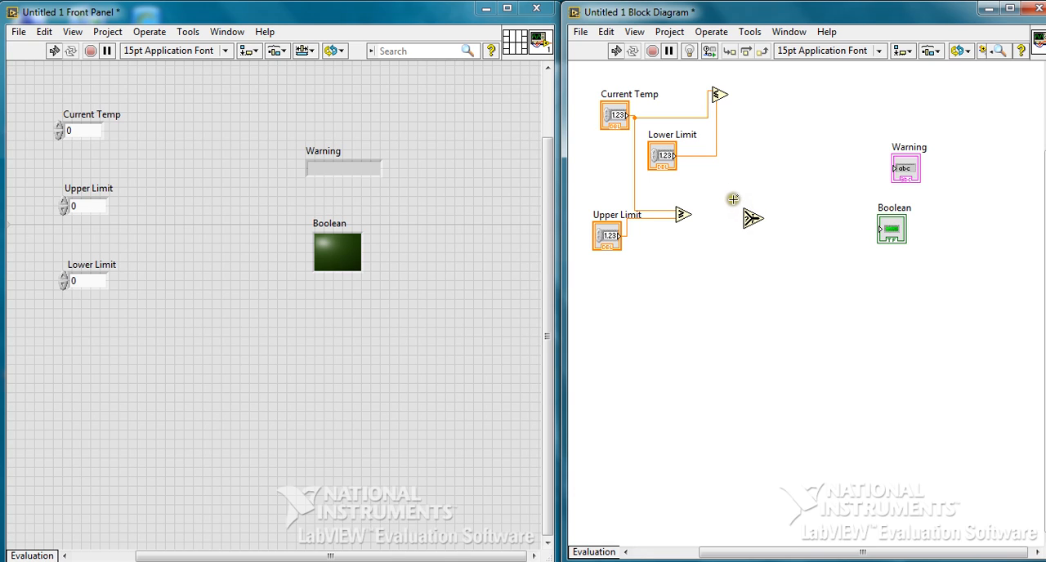
mouse_move(778, 251)
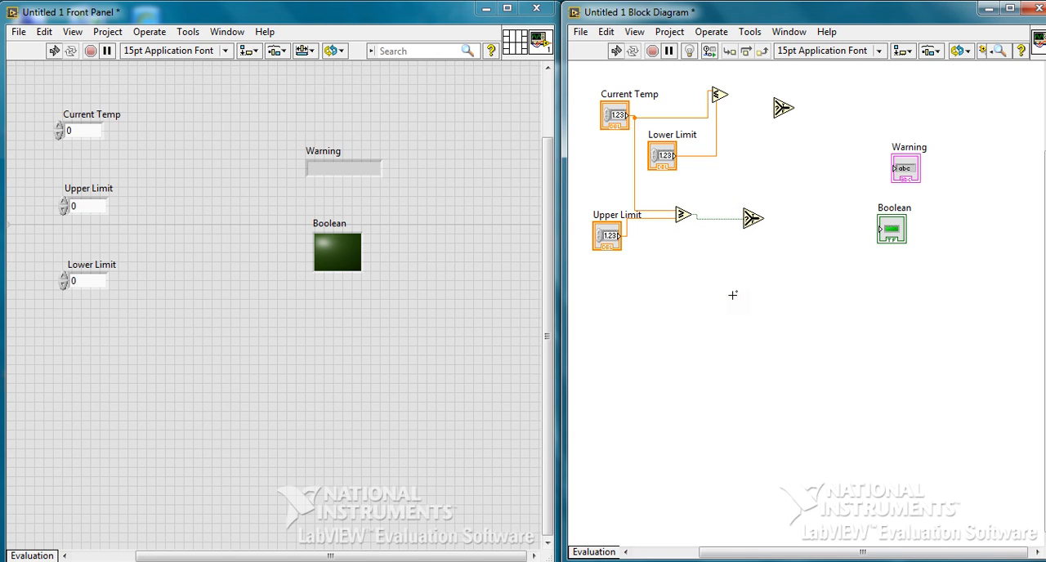
mouse_move(729, 277)
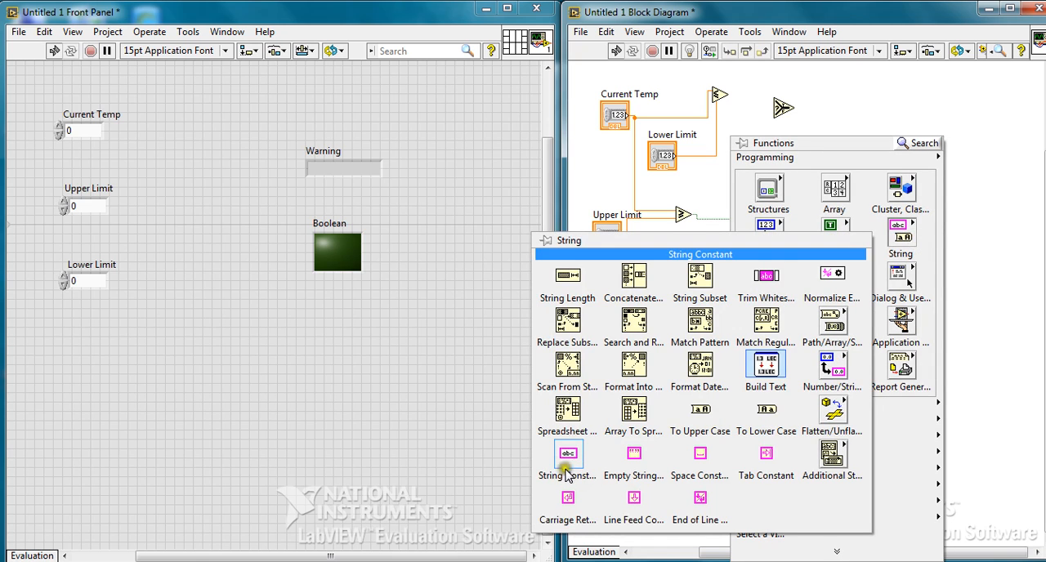
Create Heatstroke and No warning string constants feeding the Select node's T and F inputs
click(567, 461)
text(St)
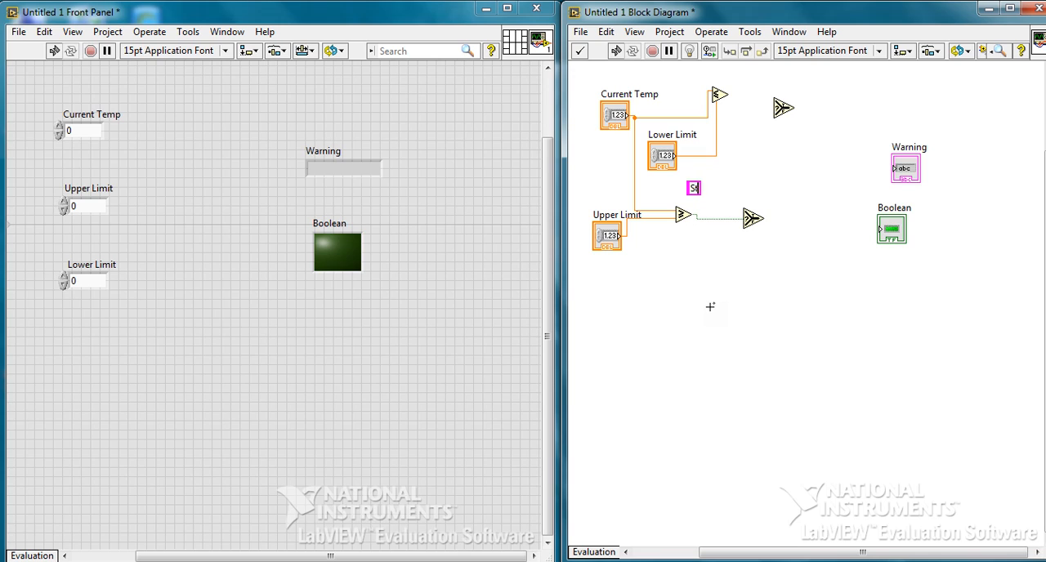
text(He)
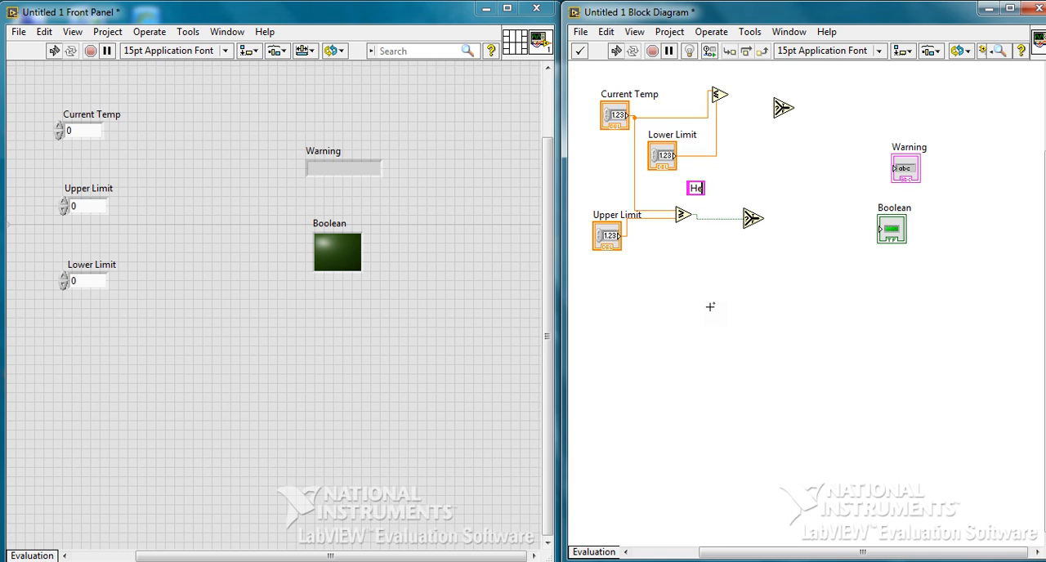
text(atstro)
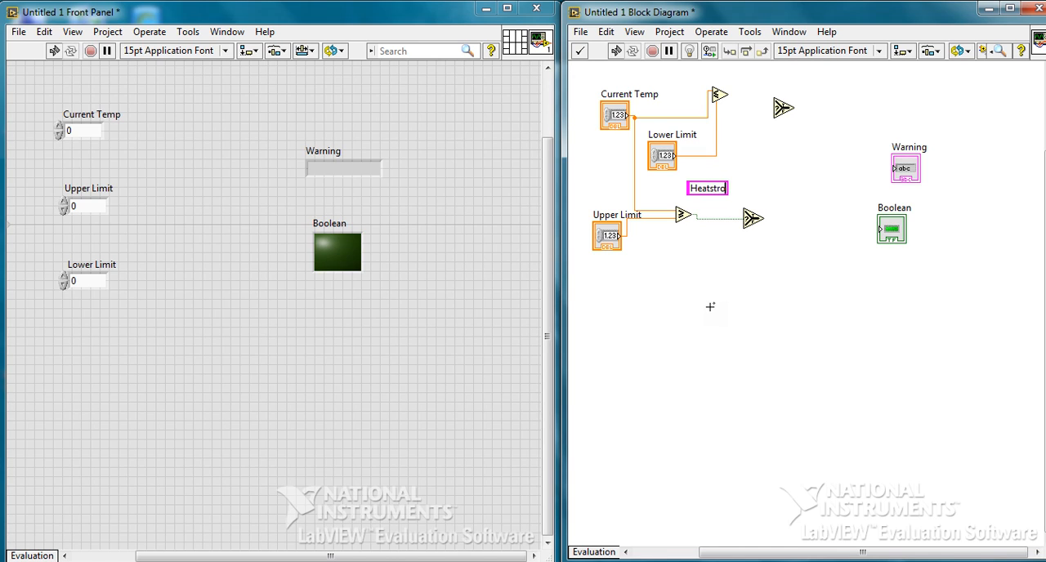
text(ke)
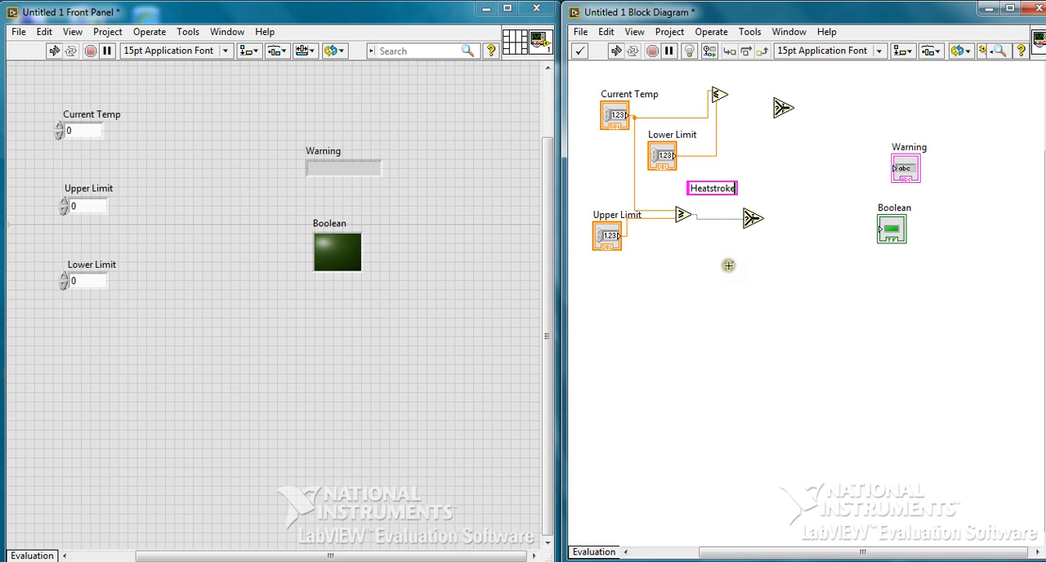
right_click(729, 265)
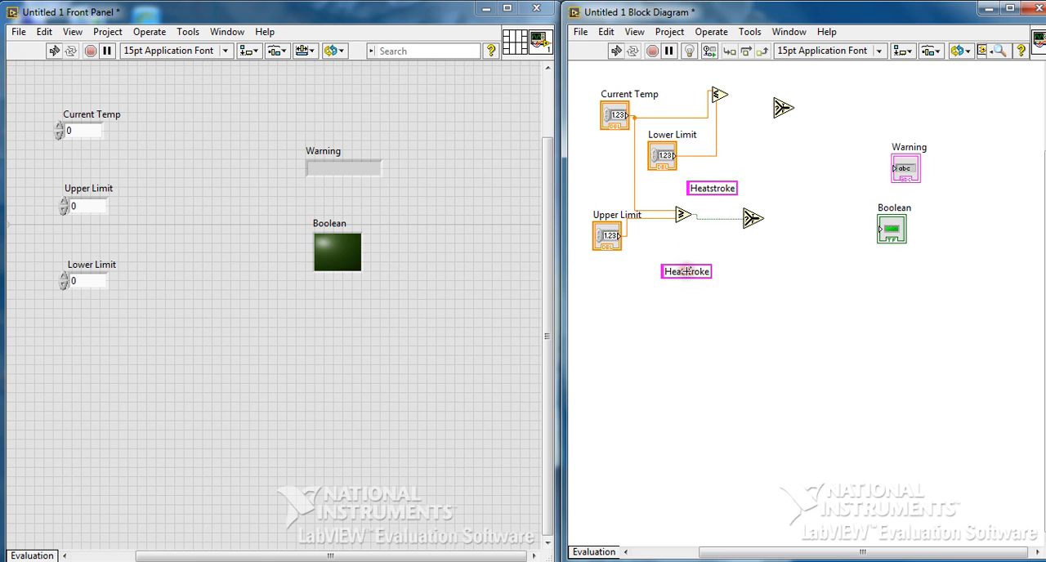
click(686, 261)
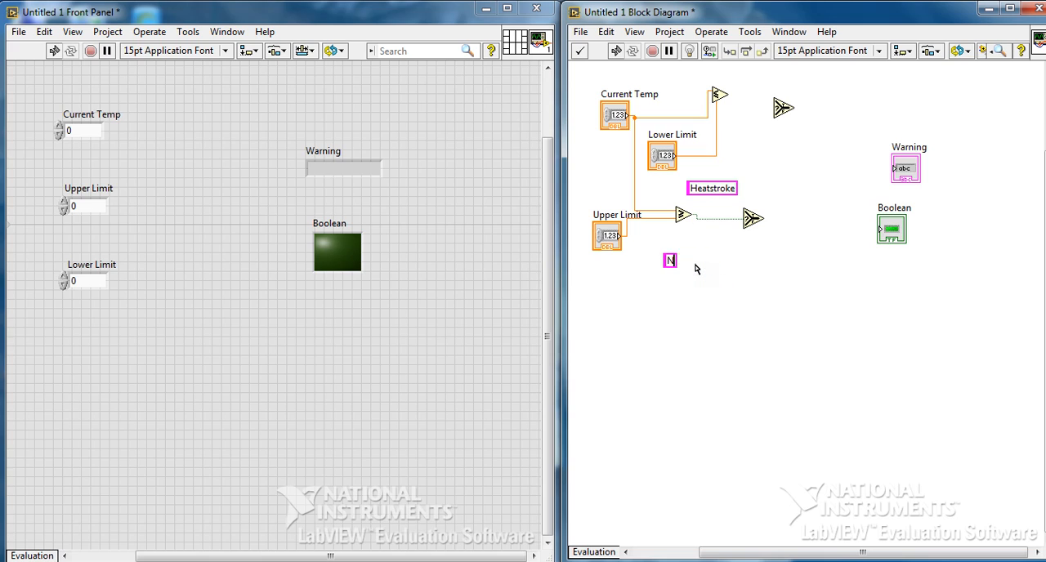
text(No warning)
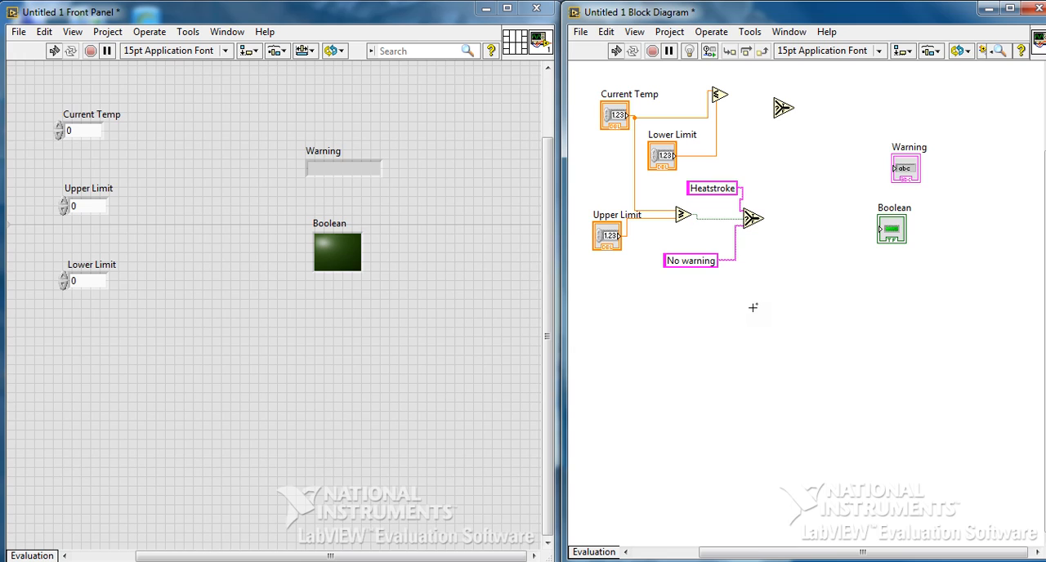
mouse_move(733, 92)
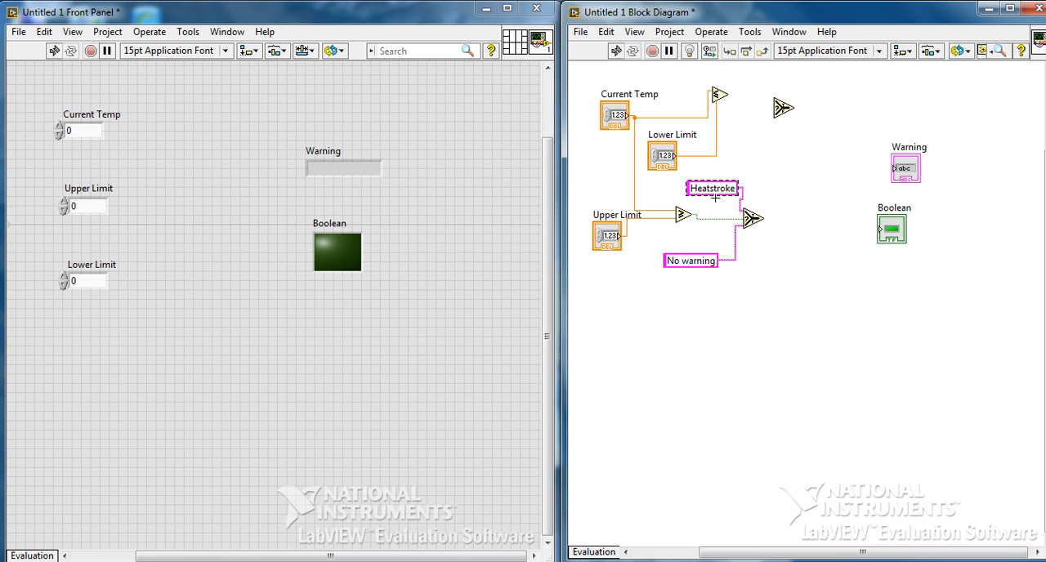
Add a Freeze constant and chain the first Select's result through a second Select to Warning
drag(713, 188, 742, 79)
text(Free)
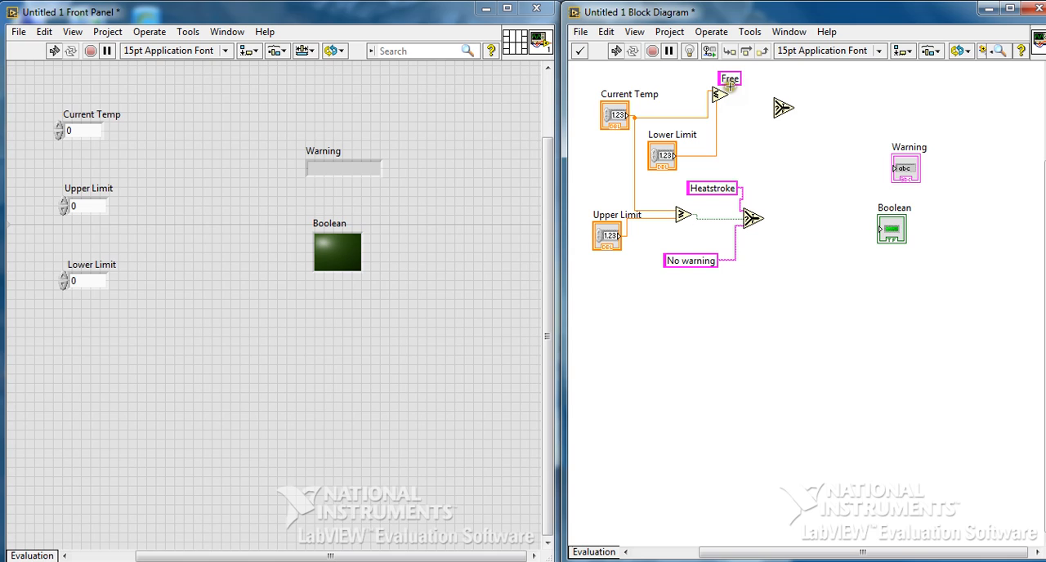
mouse_move(739, 112)
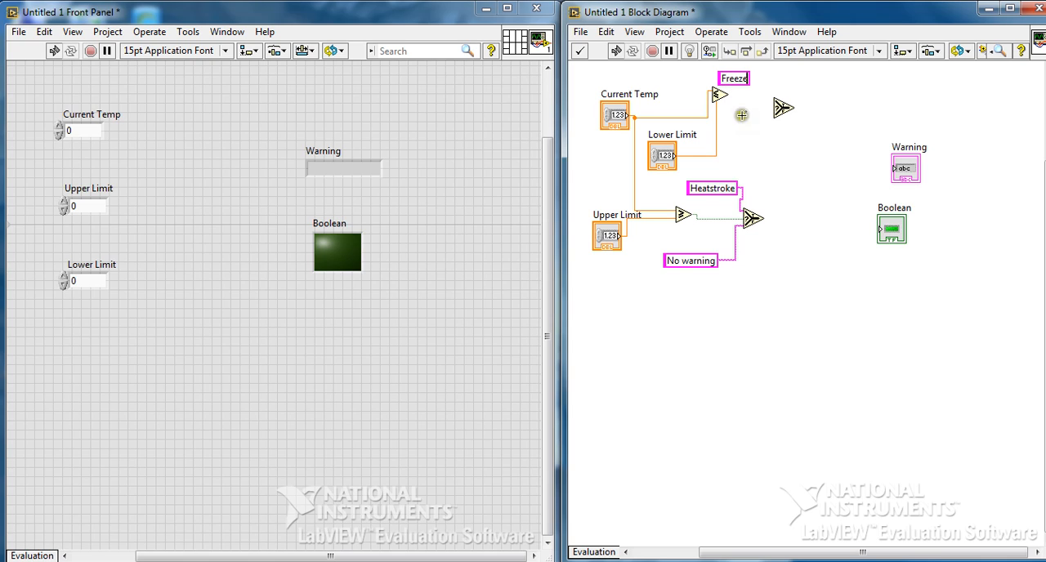
mouse_move(787, 259)
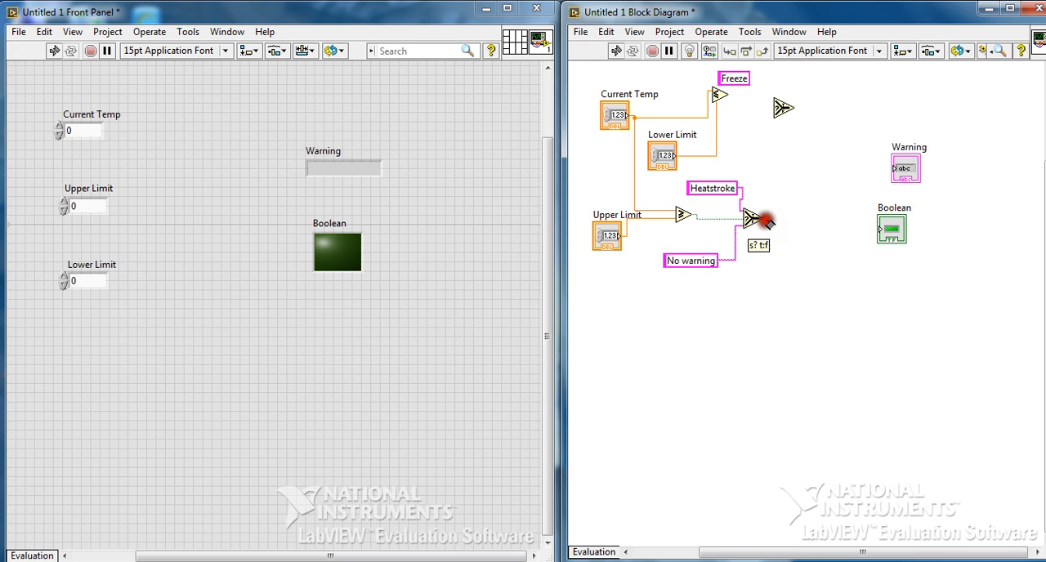
drag(752, 219, 772, 111)
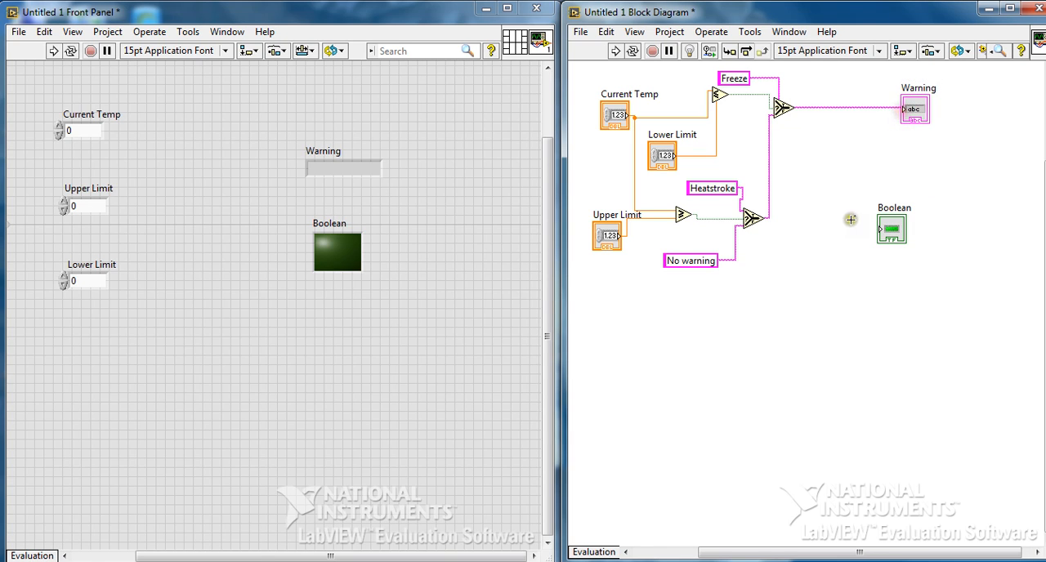
drag(893, 228, 922, 196)
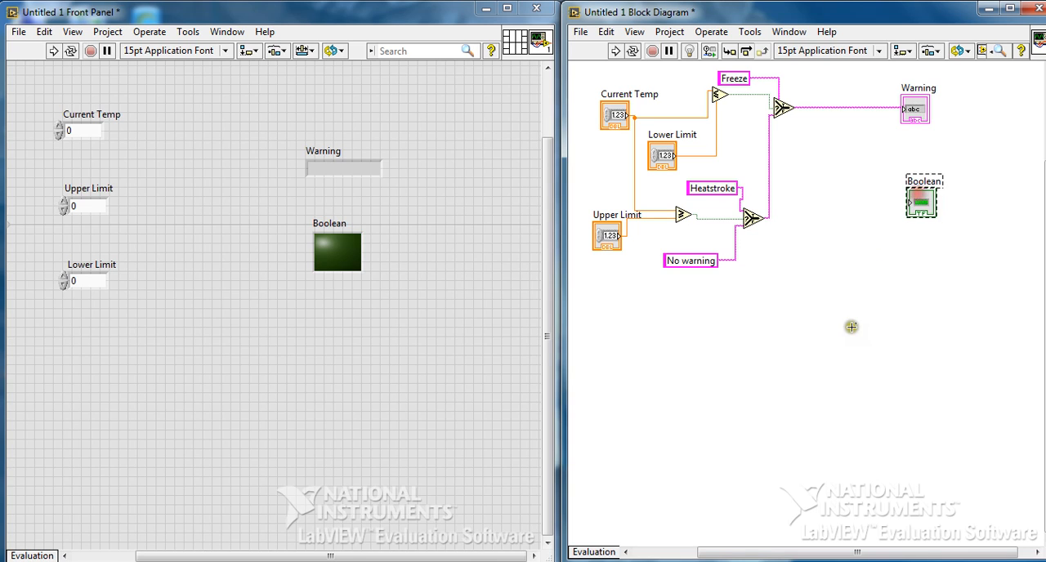
mouse_move(776, 234)
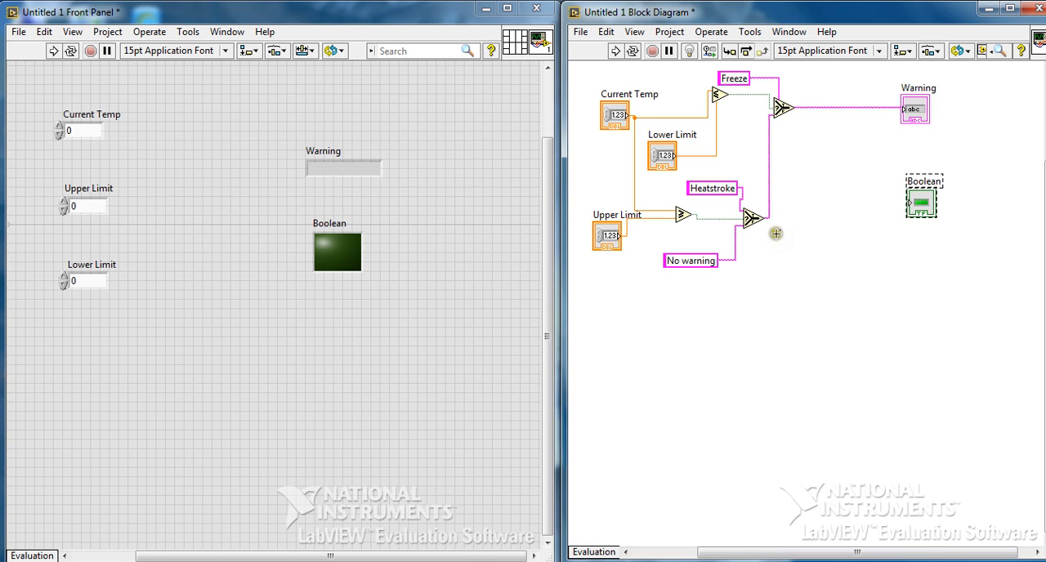
right_click(775, 232)
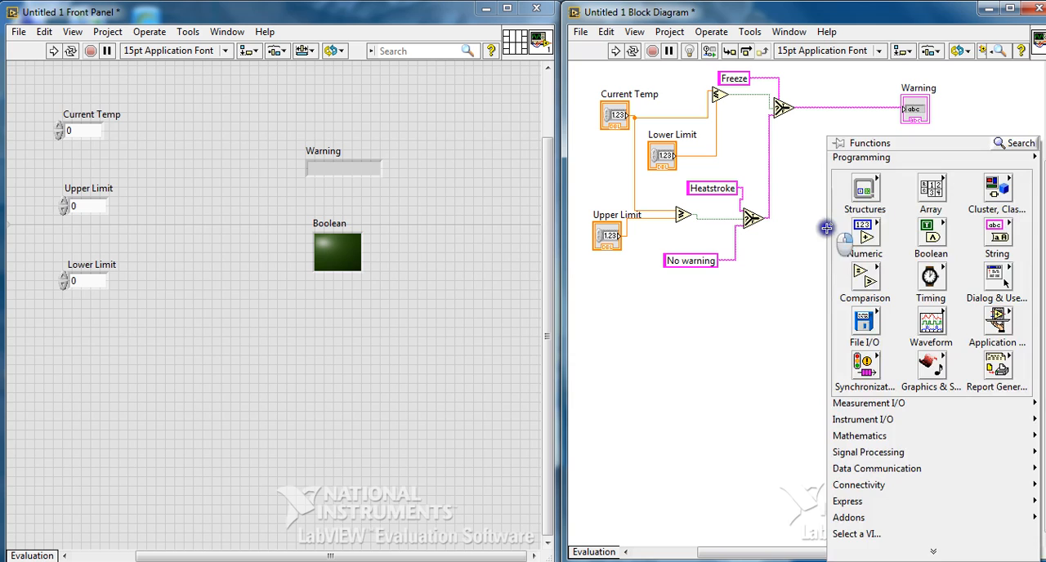
mouse_move(803, 278)
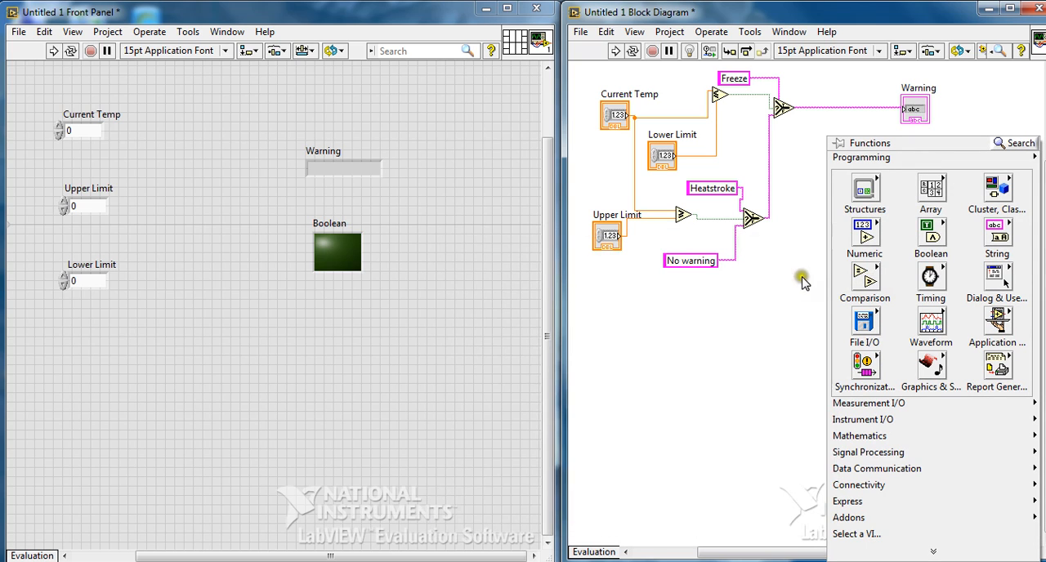
Compare the warning text against No warning to drive the Boolean LED, then enter test limits
click(932, 237)
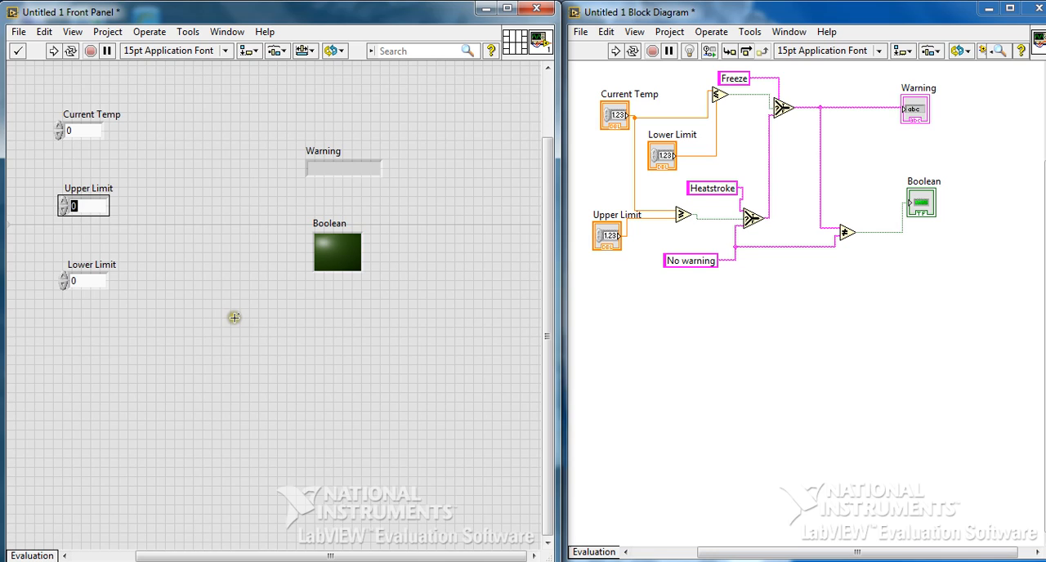
text(200)
click(88, 282)
text(-10)
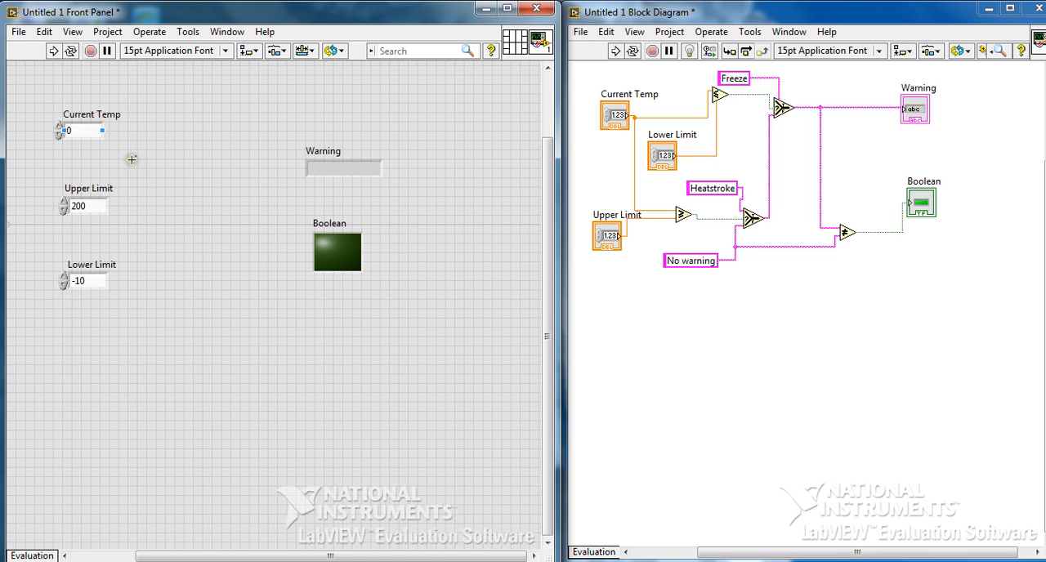
mouse_move(72, 50)
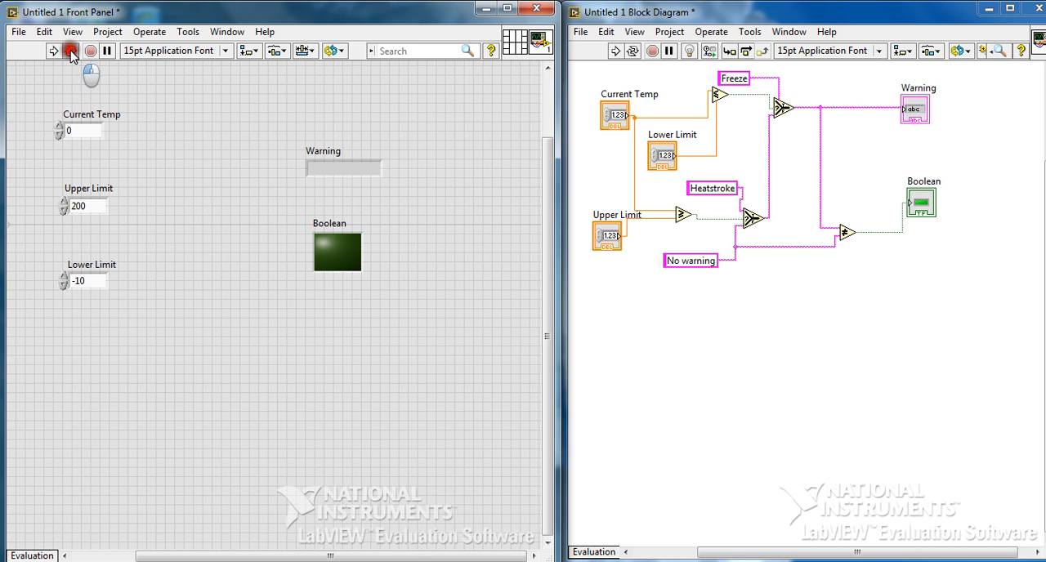
Start the VI running continuously with limits 200 and -10
click(52, 51)
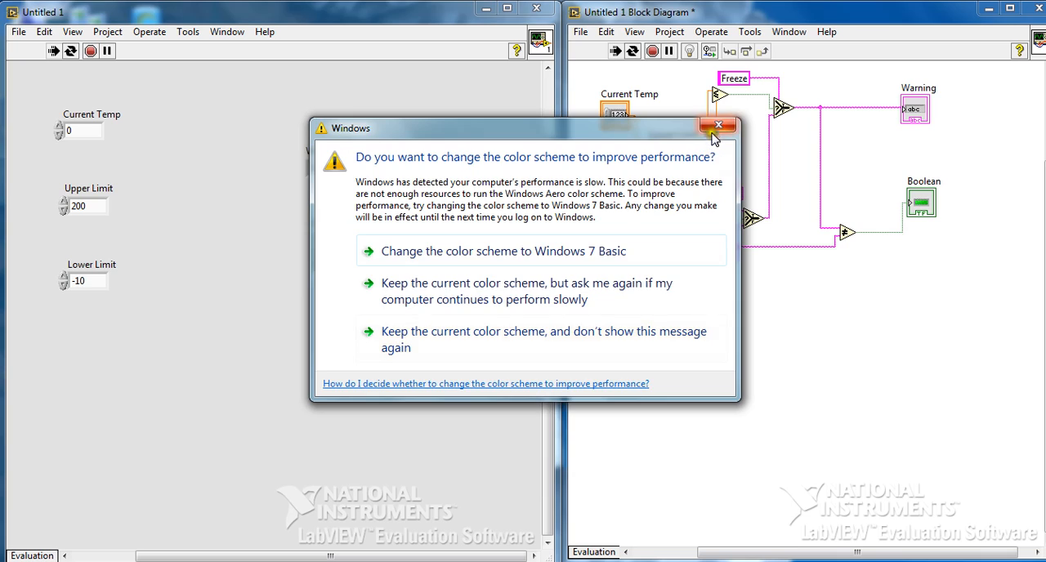
Dismiss the Windows prompt and test Current Temp 201, showing Heatstroke with the LED lit
click(719, 125)
text(20)
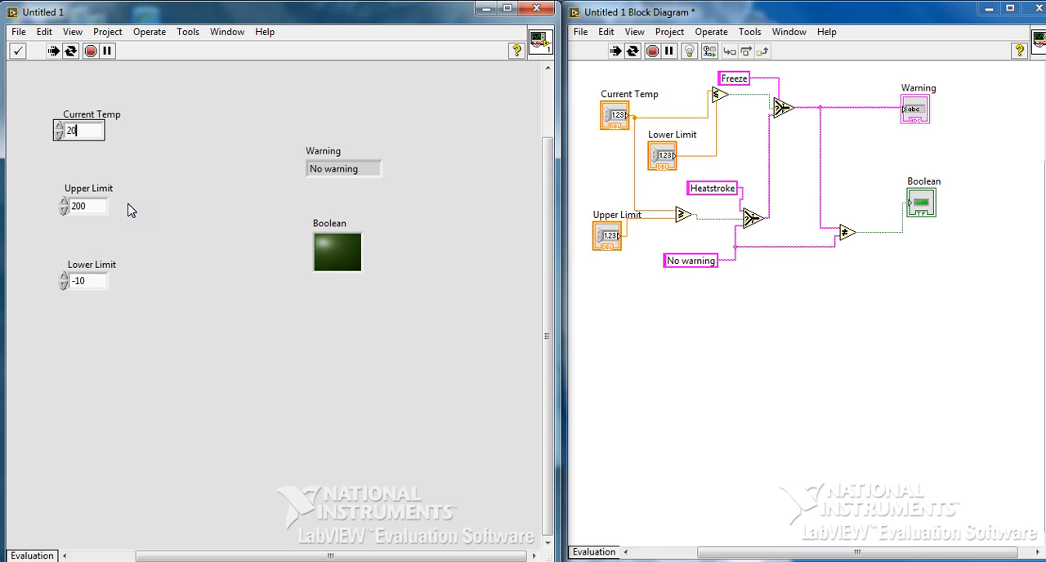
text(1)
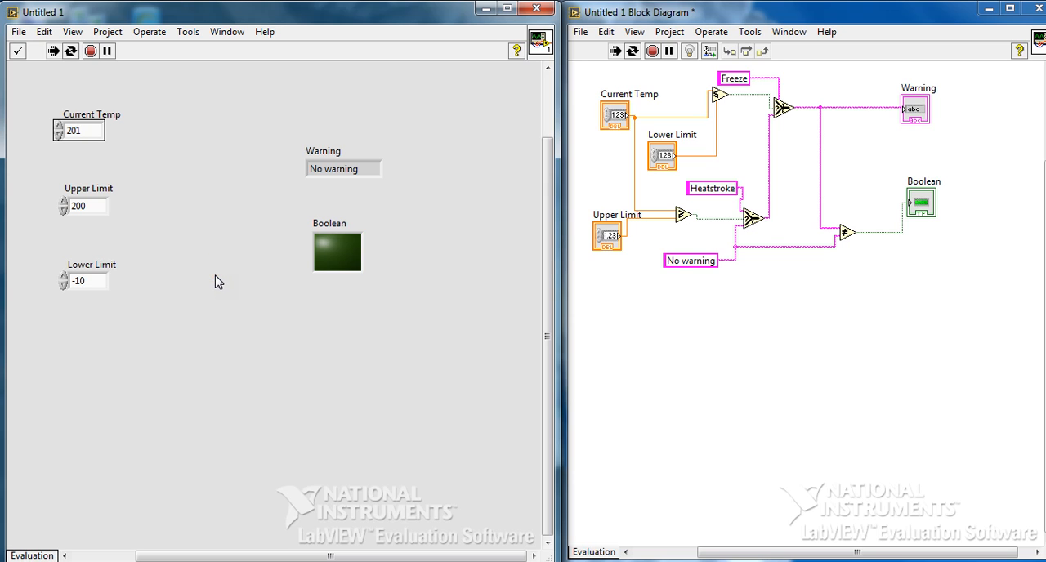
click(17, 50)
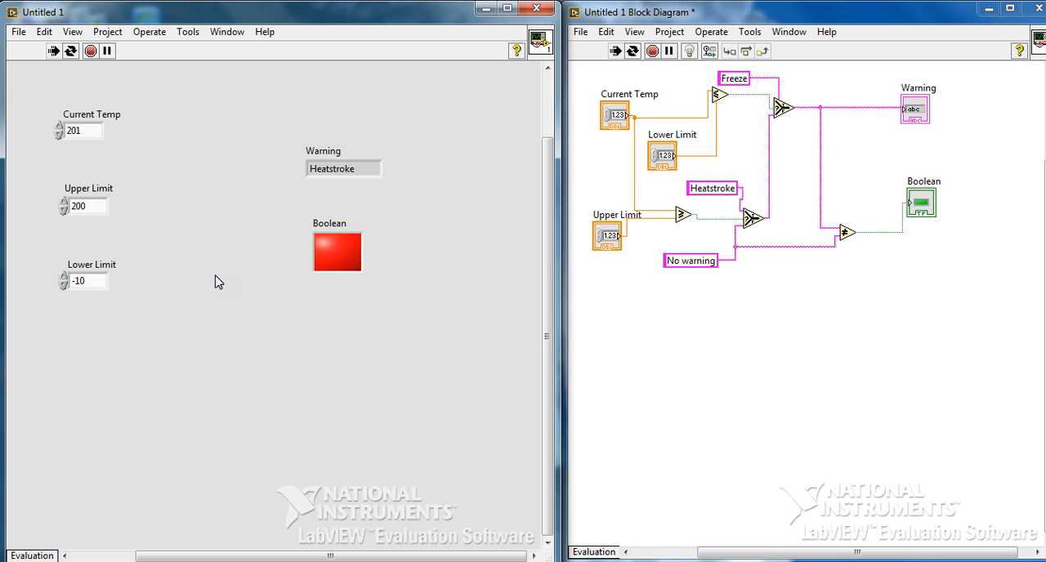
Test Current Temp around -11, -10 and -9, showing Freeze at -10 and No warning above it
click(78, 131)
text(-11)
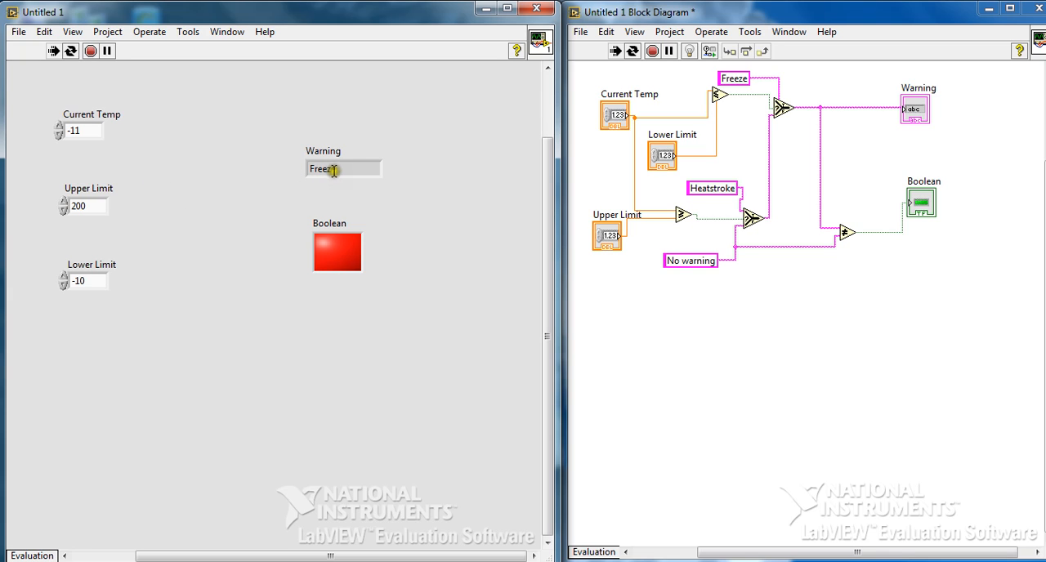
click(59, 127)
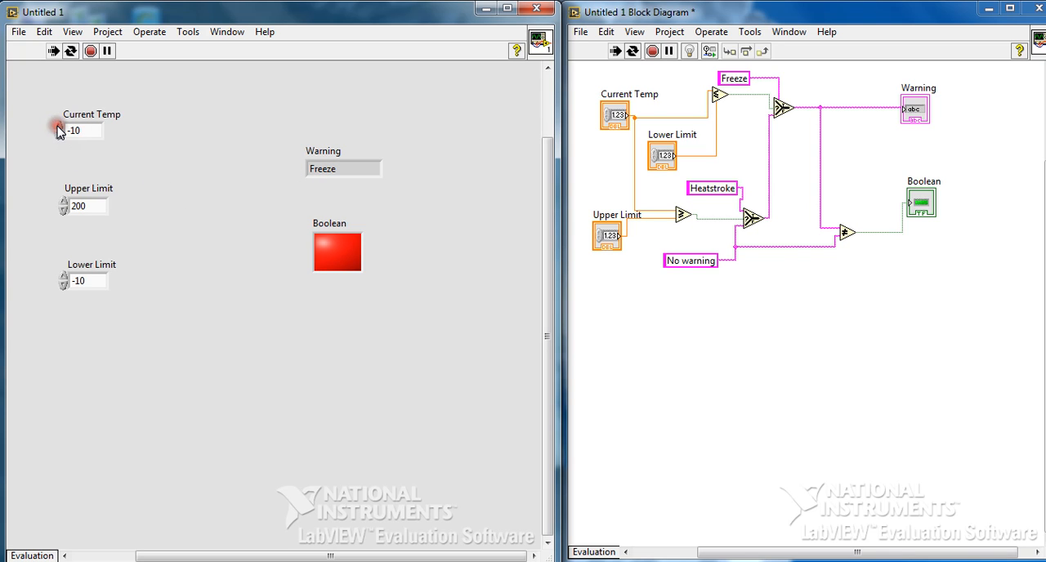
click(63, 126)
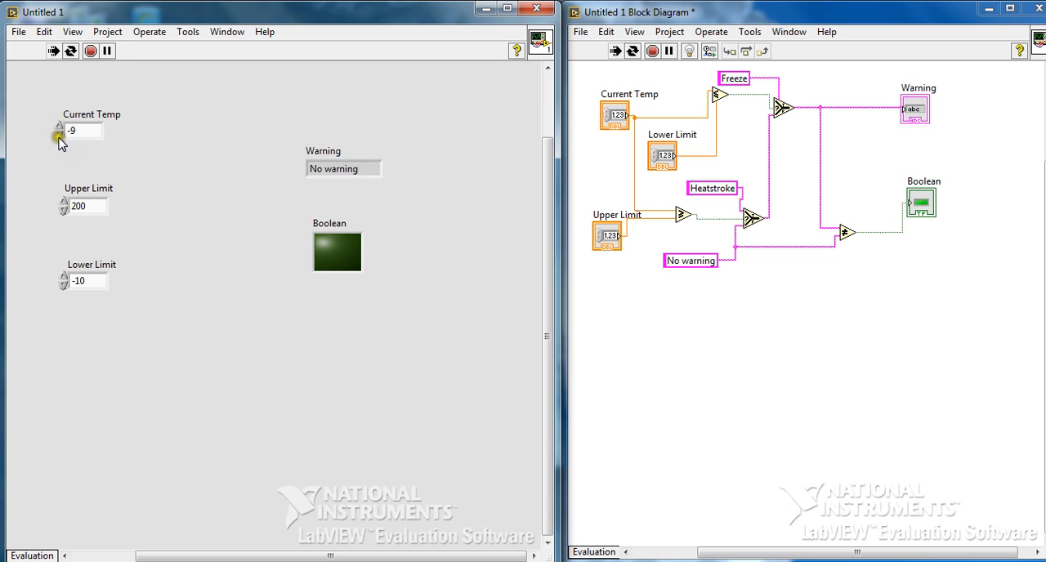
click(60, 134)
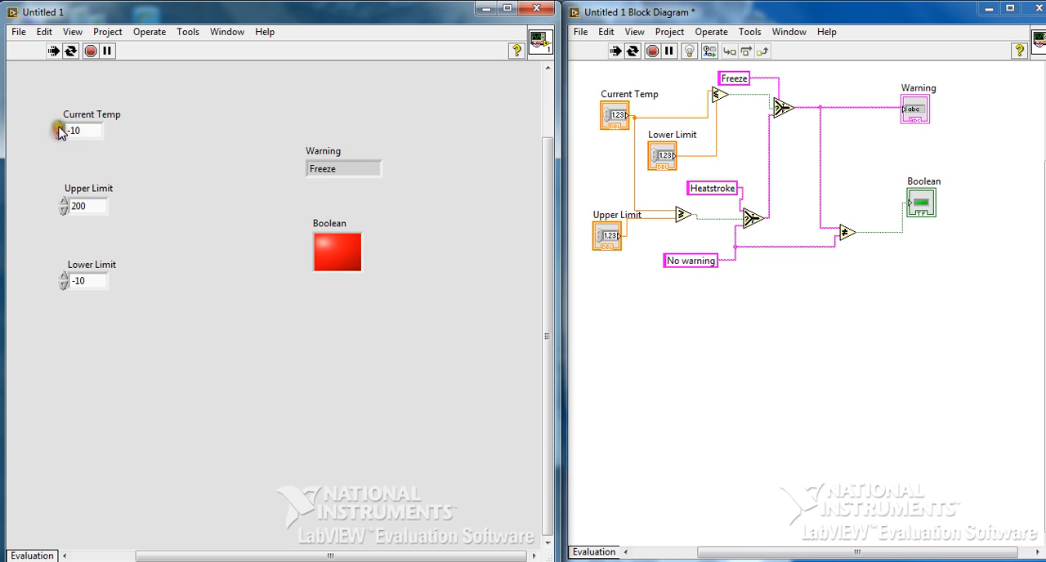
click(62, 127)
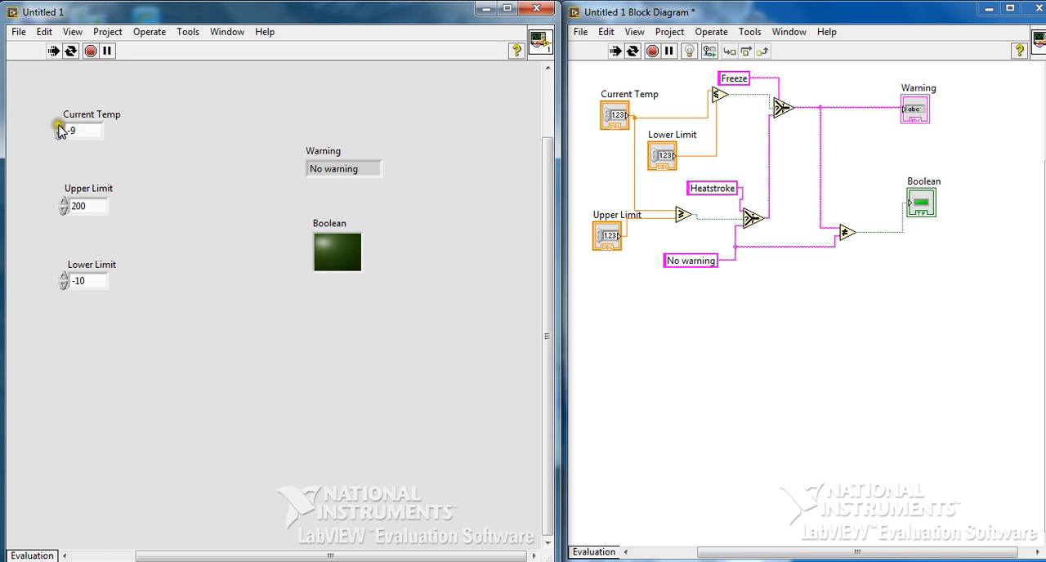
Test Current Temp 200 then 201, showing No warning then Heatstroke with the LED lit
click(62, 128)
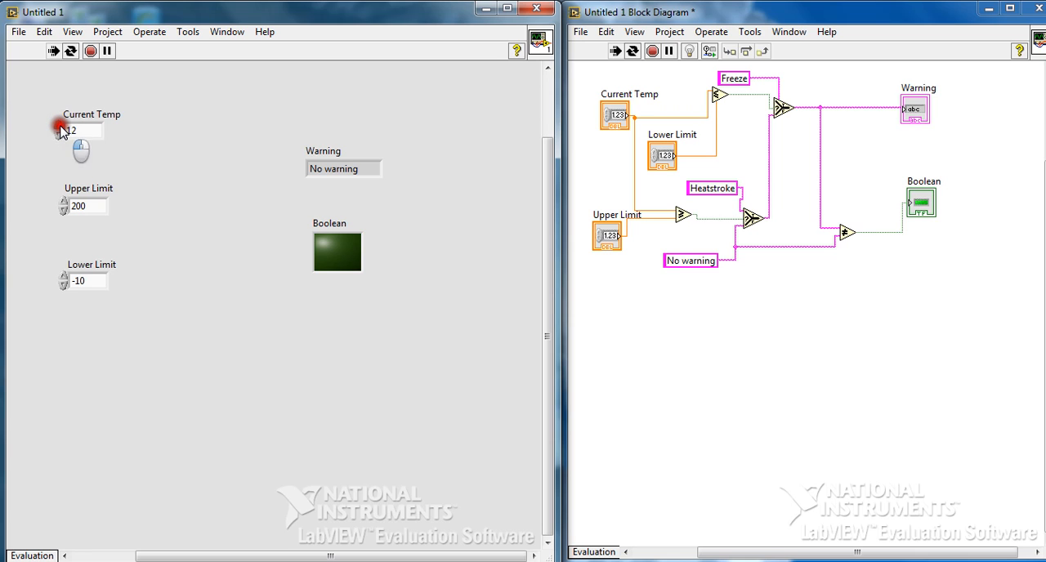
click(62, 127)
text(199)
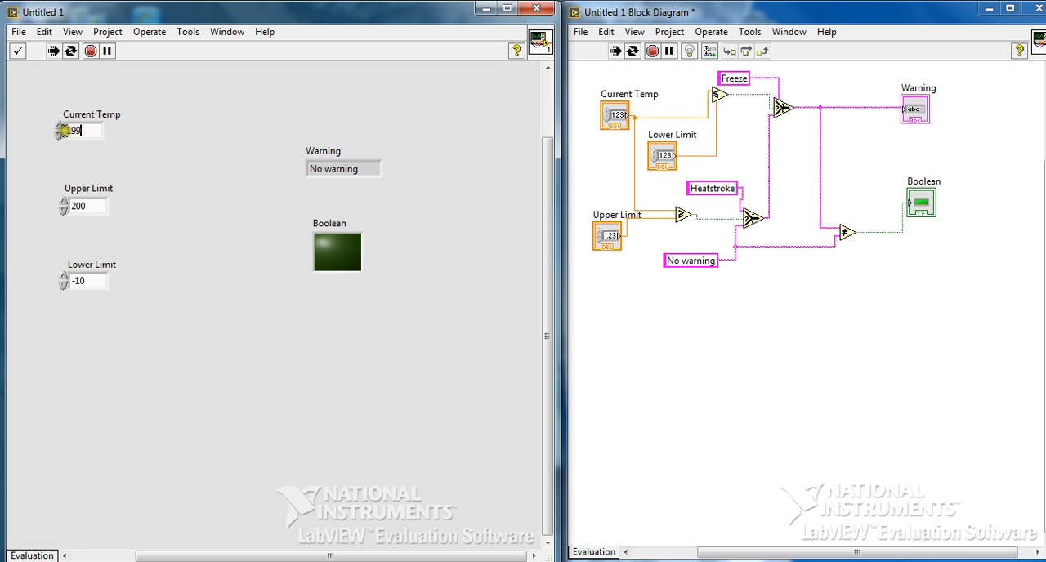
click(18, 50)
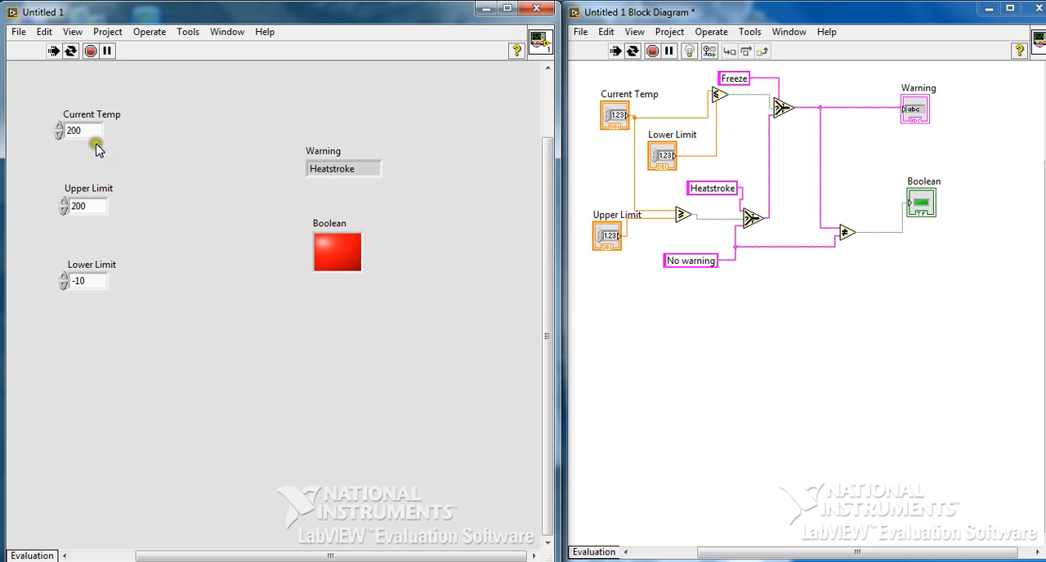
click(59, 126)
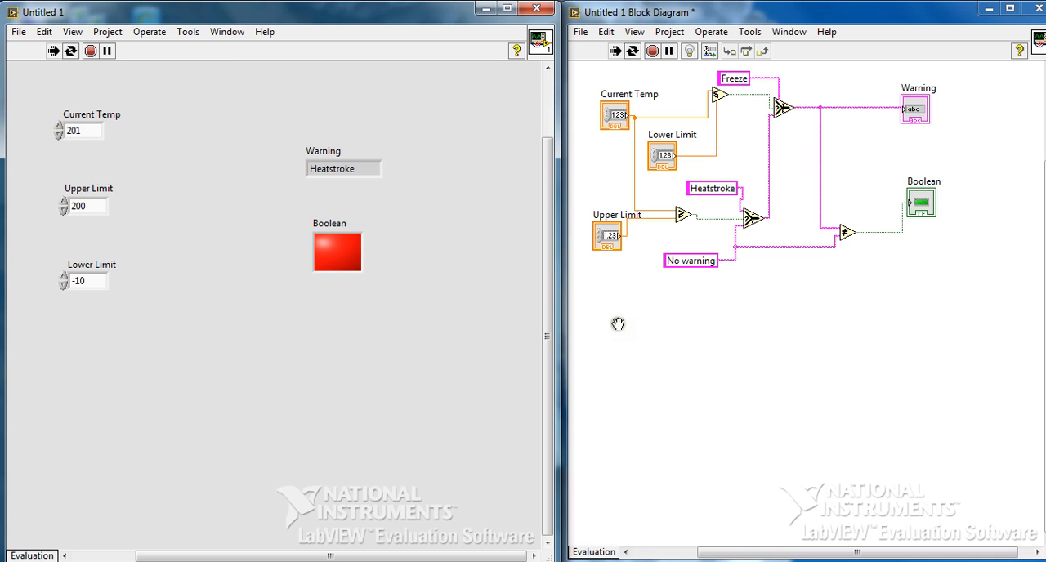